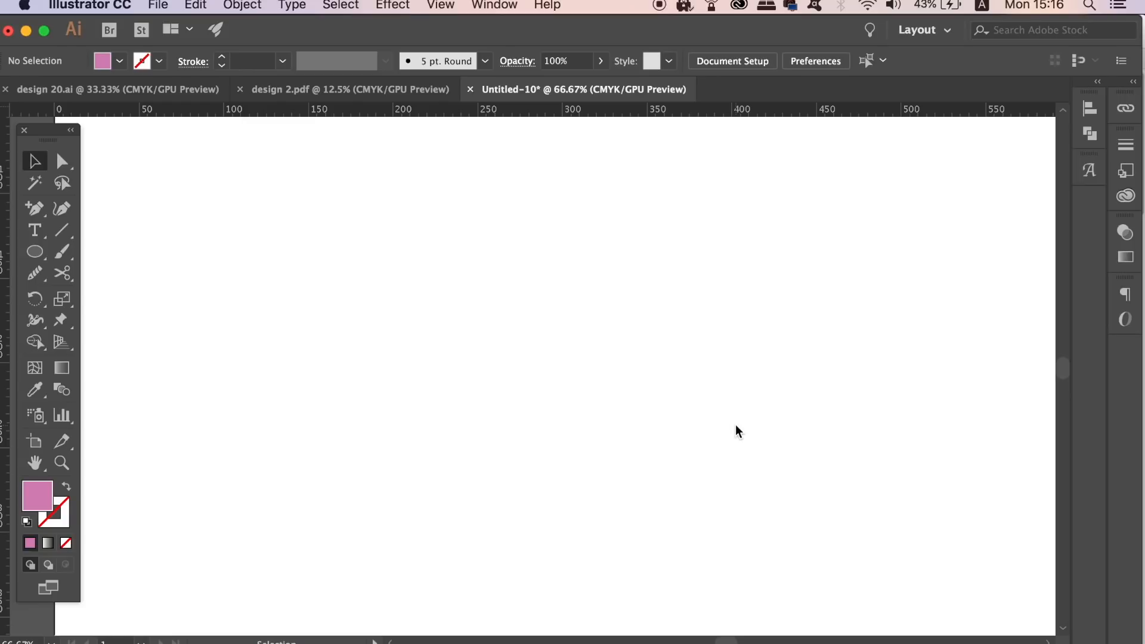
Adjust the Type preferences, focusing the number of recent fonts setting
{"action": "left_click", "coordinate": [816, 61]}
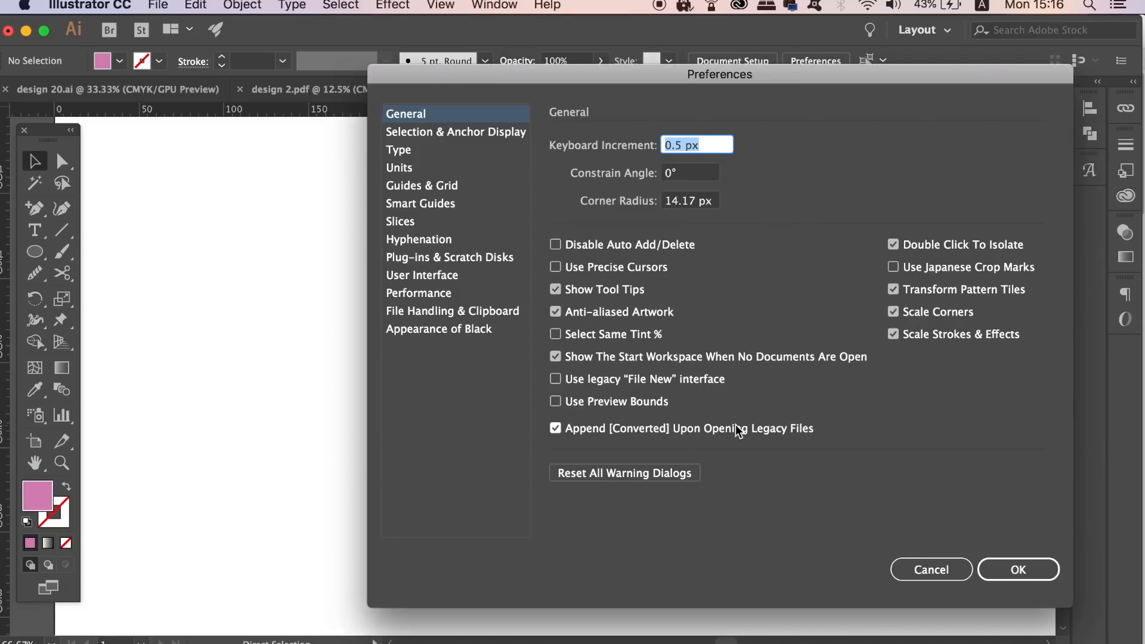
{"action": "left_click", "coordinate": [556, 401]}
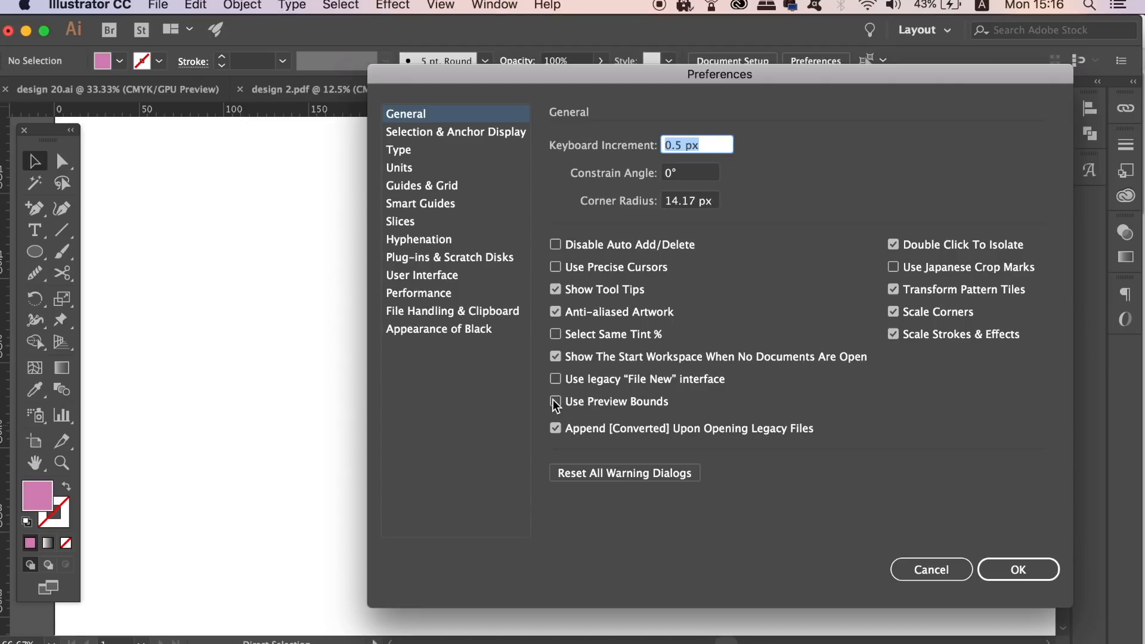
{"action": "left_click", "coordinate": [556, 401]}
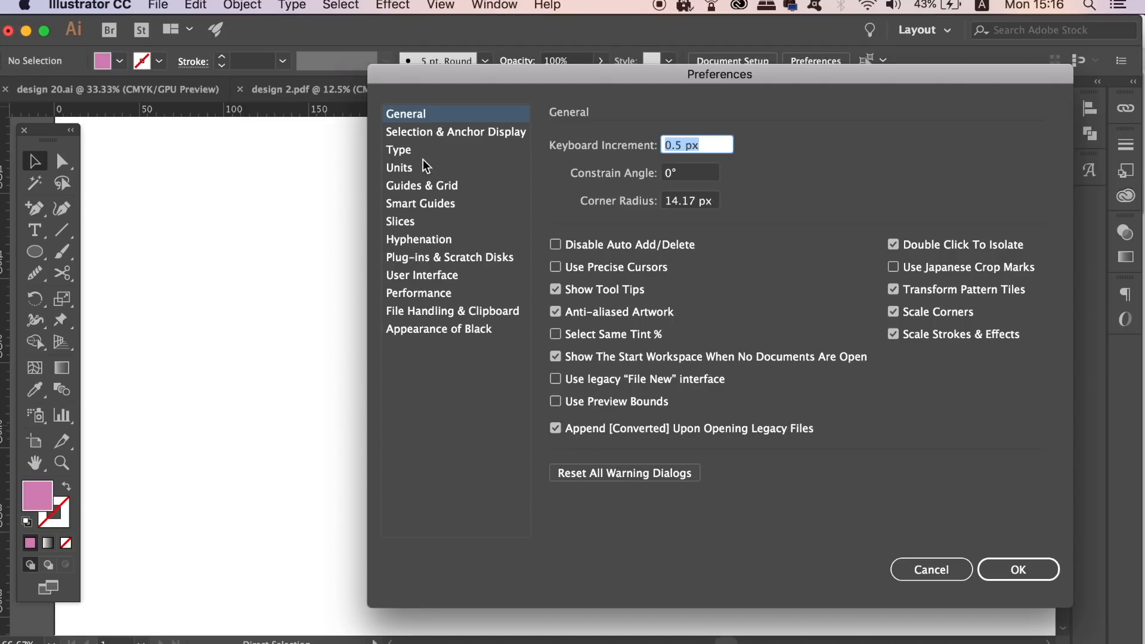
{"action": "left_click", "coordinate": [398, 150]}
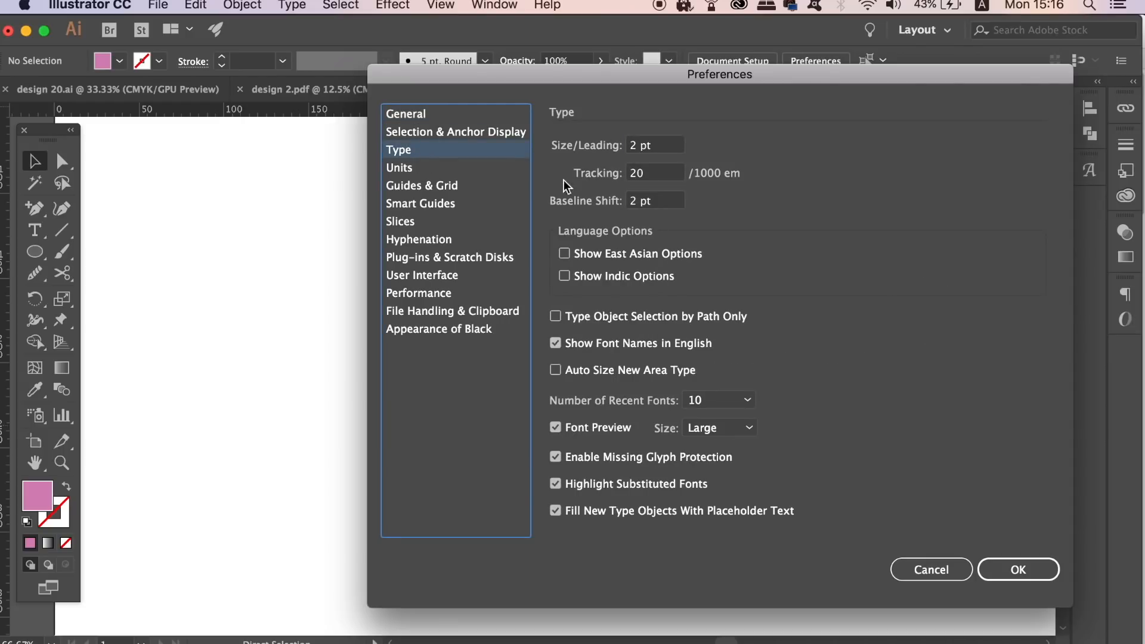
{"action": "mouse_move", "coordinate": [718, 415]}
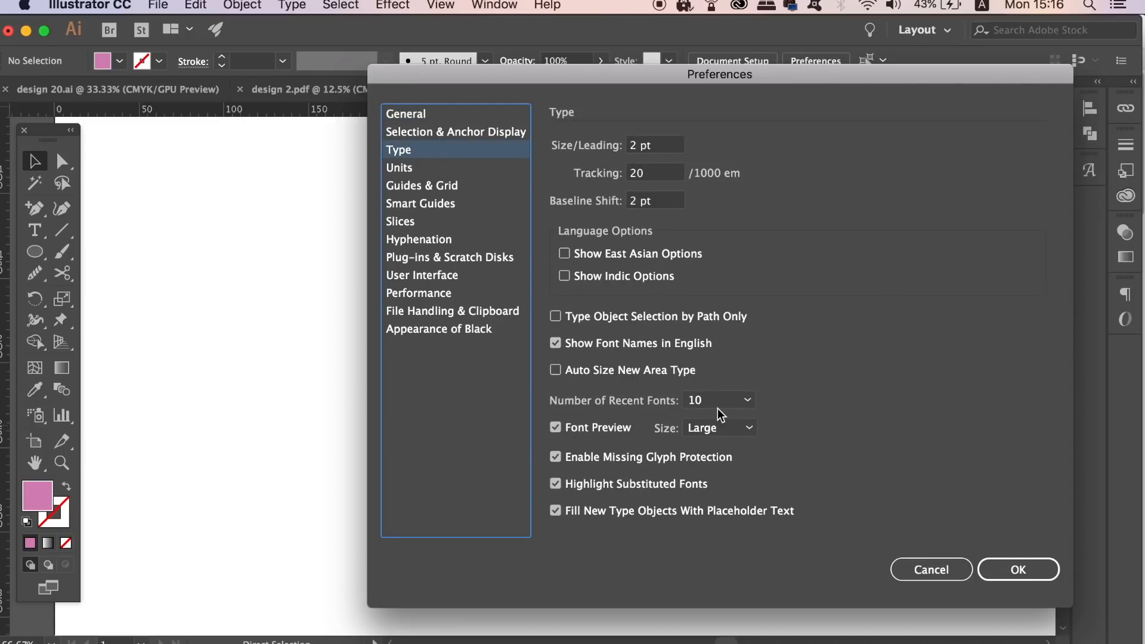
{"action": "left_click", "coordinate": [718, 400]}
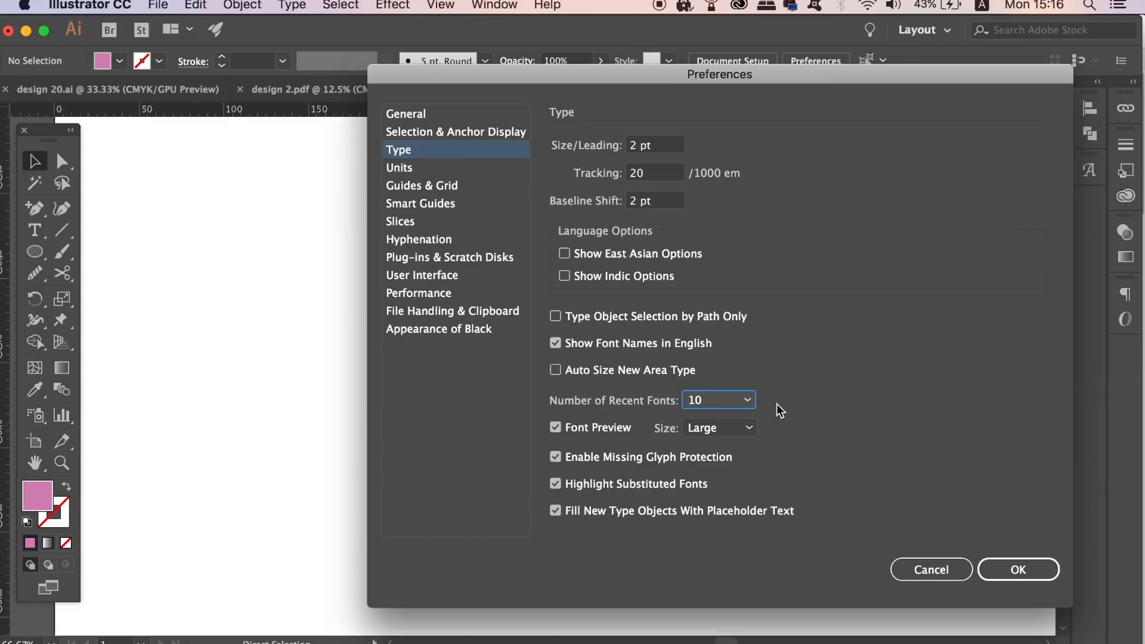
{"action": "mouse_move", "coordinate": [758, 436]}
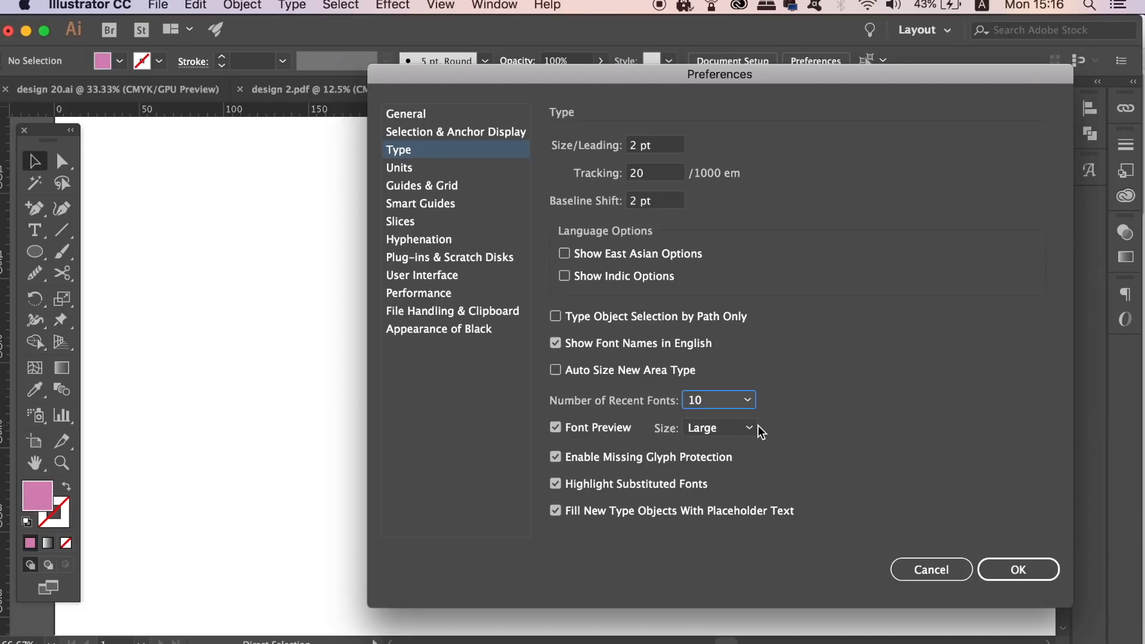
{"action": "mouse_move", "coordinate": [682, 336]}
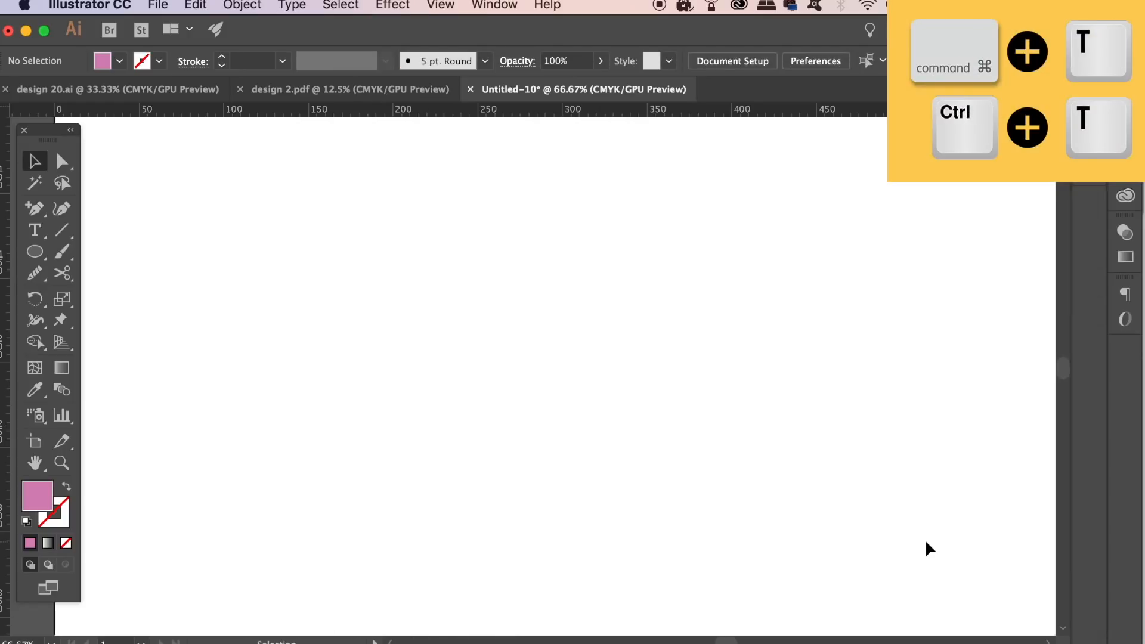
Show the Character panel with its font family list expanded
{"action": "key", "text": "cmd+t"}
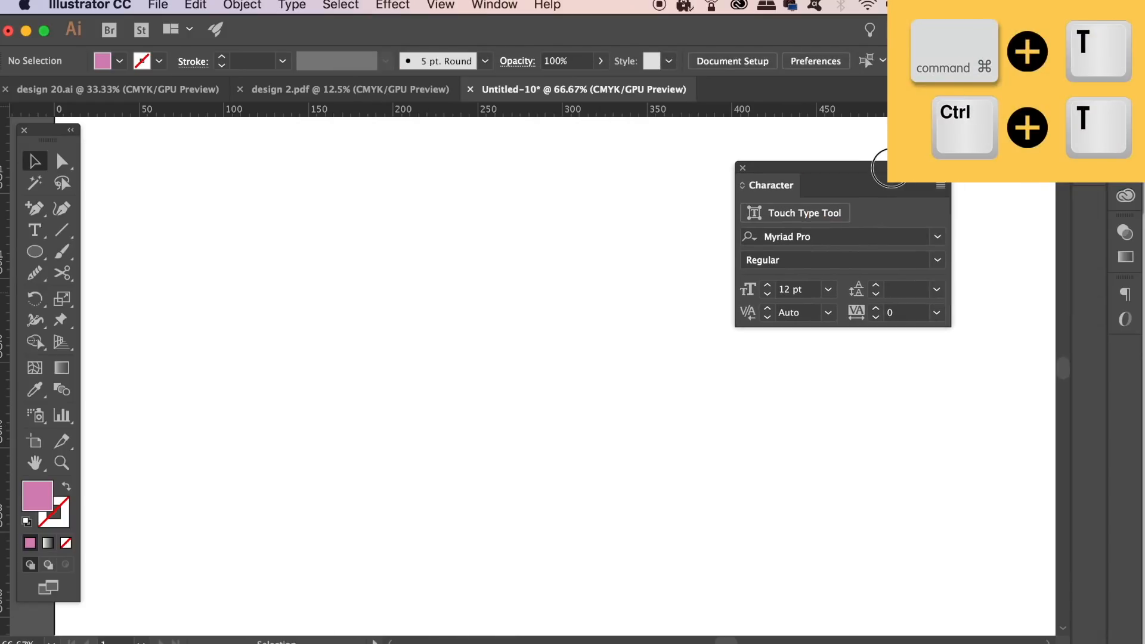
{"action": "left_click", "coordinate": [955, 242]}
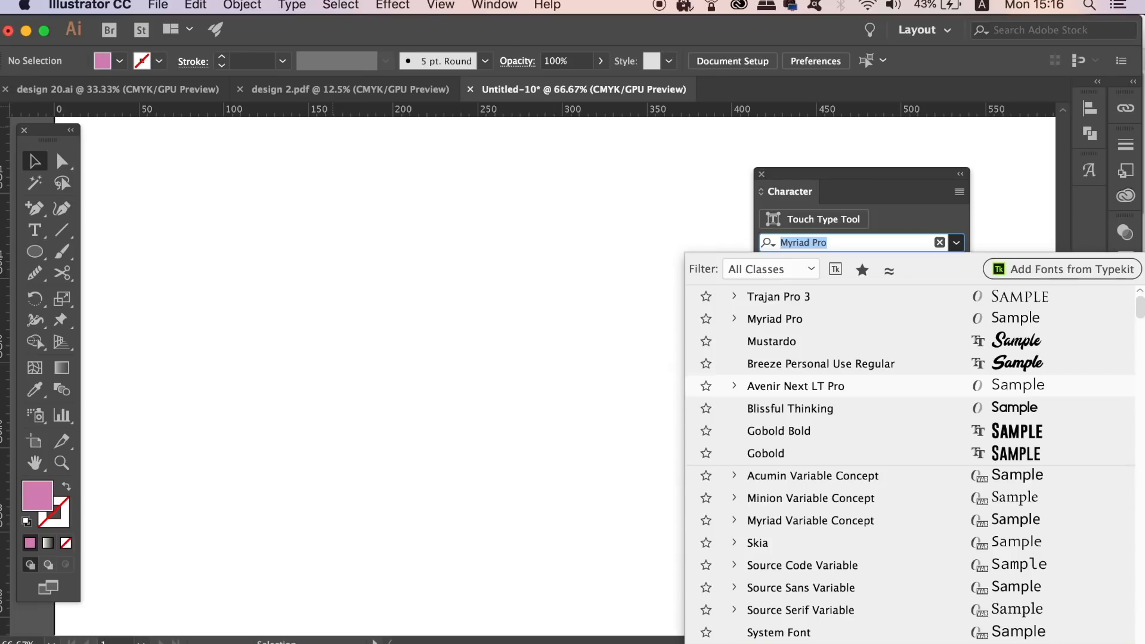
{"action": "mouse_move", "coordinate": [1043, 389]}
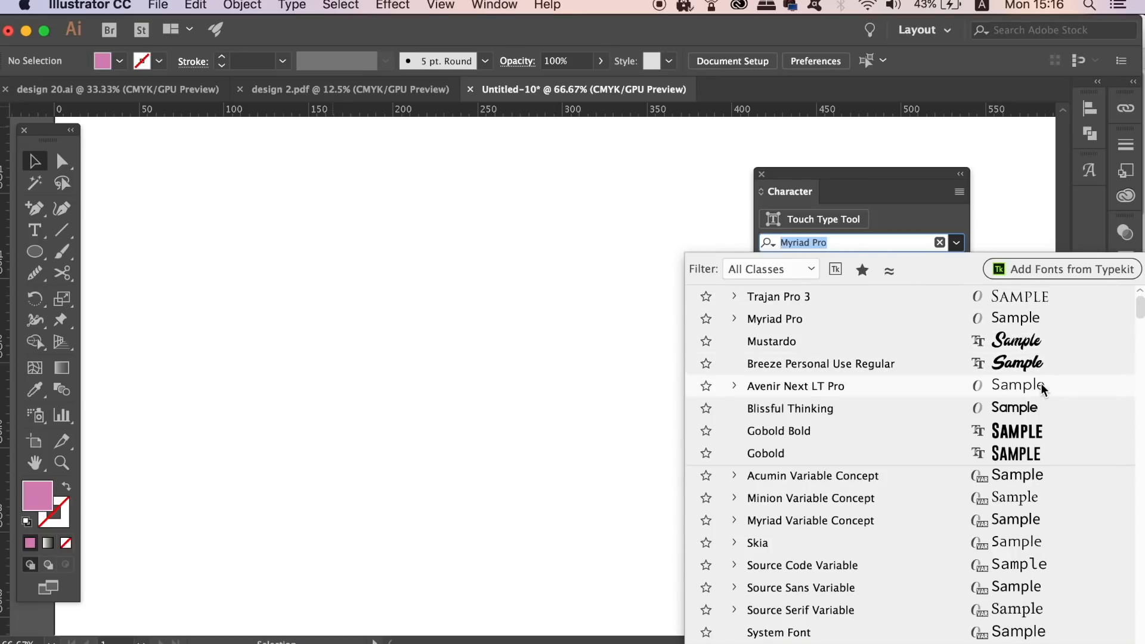
{"action": "mouse_move", "coordinate": [1057, 534]}
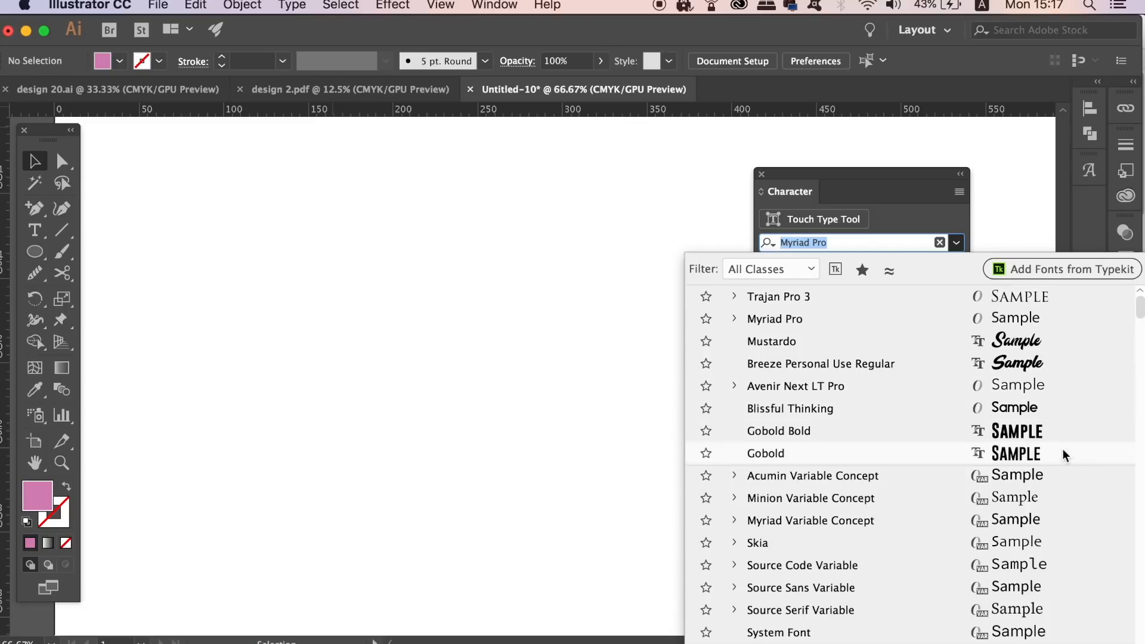
{"action": "mouse_move", "coordinate": [1066, 309]}
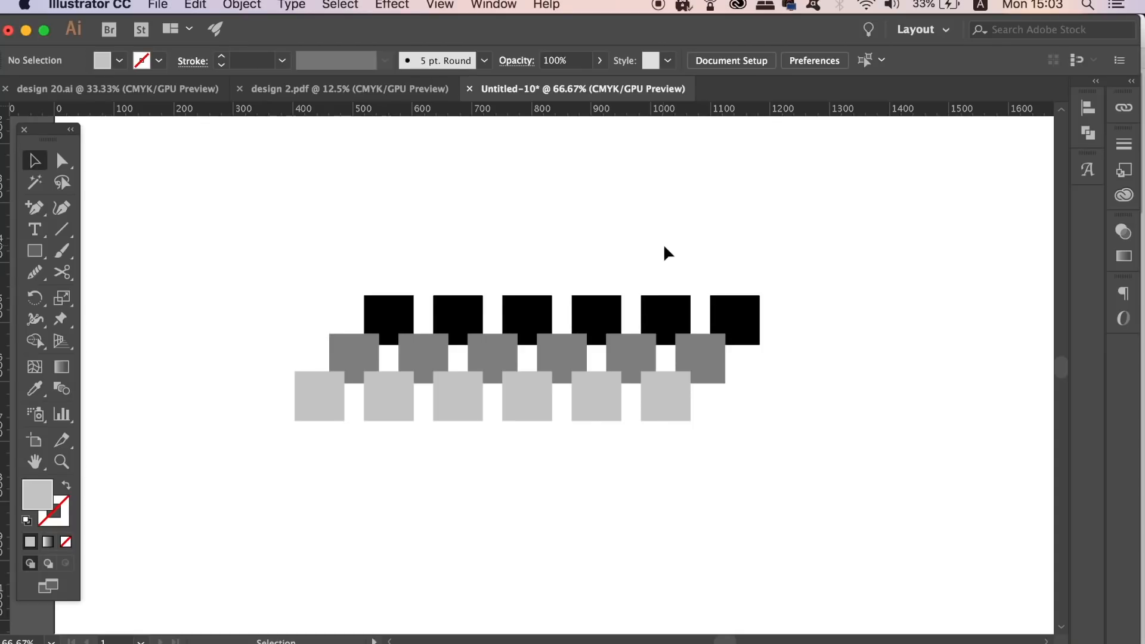
Enable Double Click To Isolate in the General preferences
{"action": "left_click", "coordinate": [89, 5]}
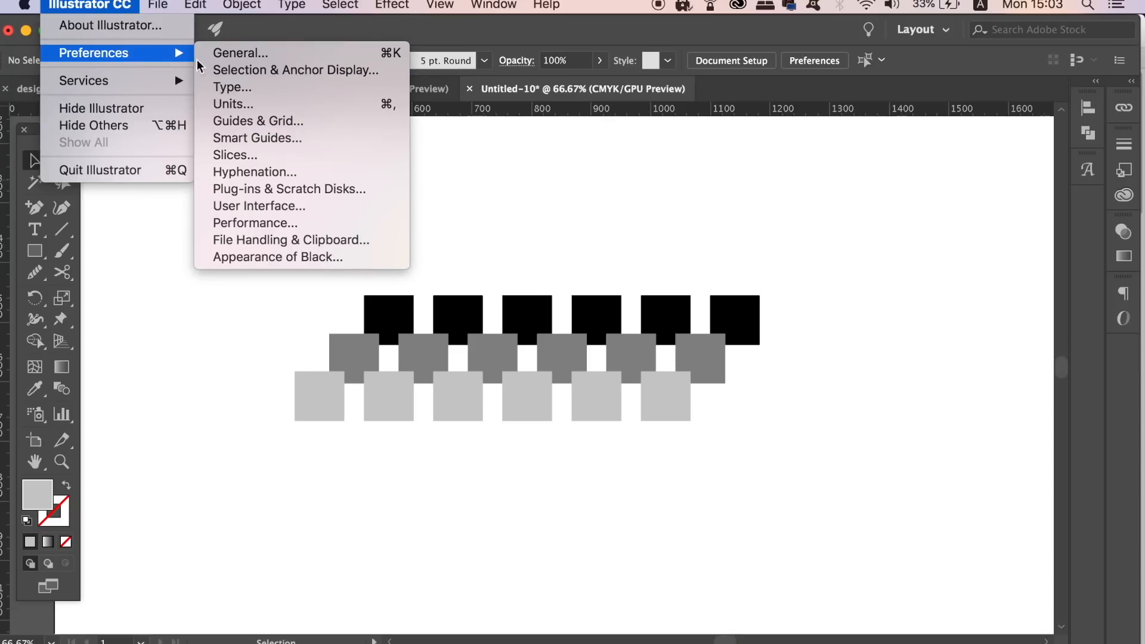
{"action": "mouse_move", "coordinate": [260, 53]}
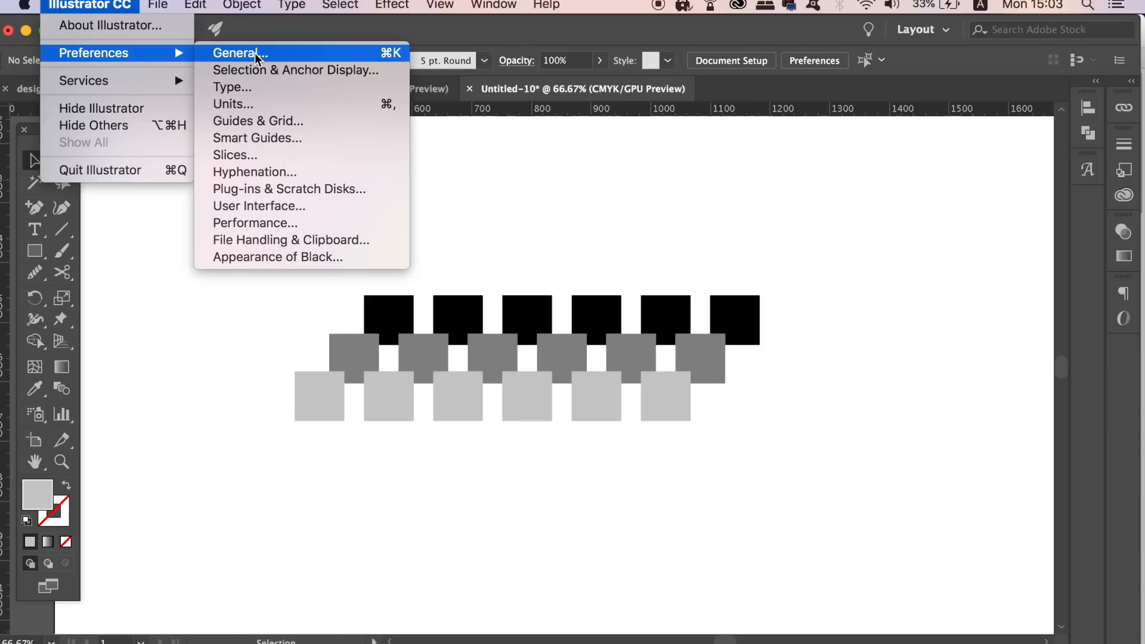
{"action": "left_click", "coordinate": [241, 54]}
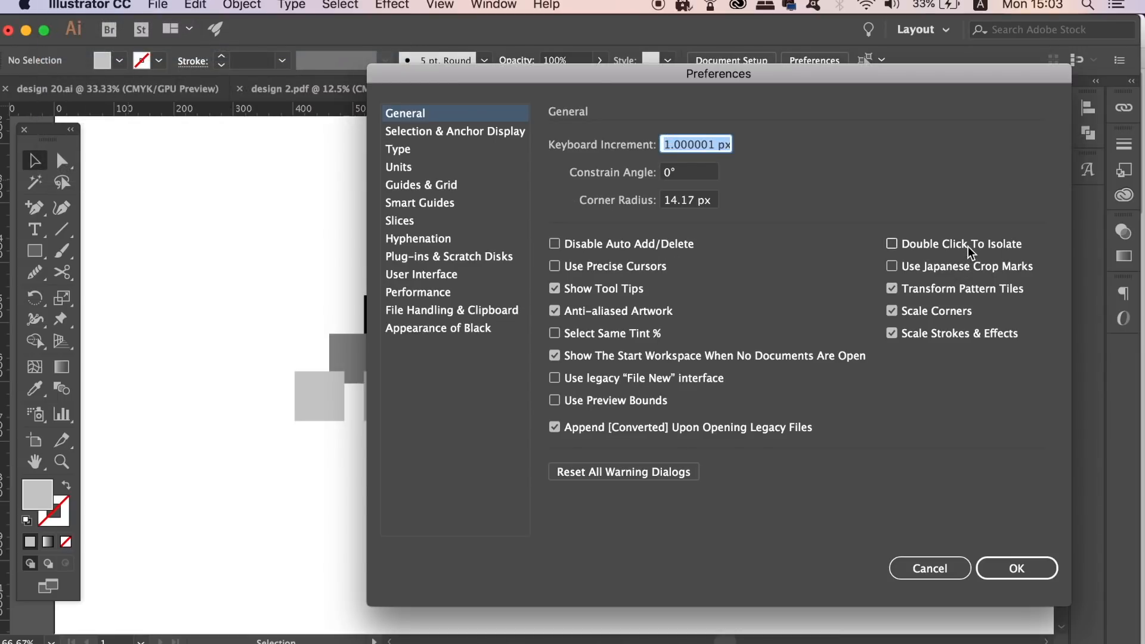
{"action": "left_click", "coordinate": [893, 244]}
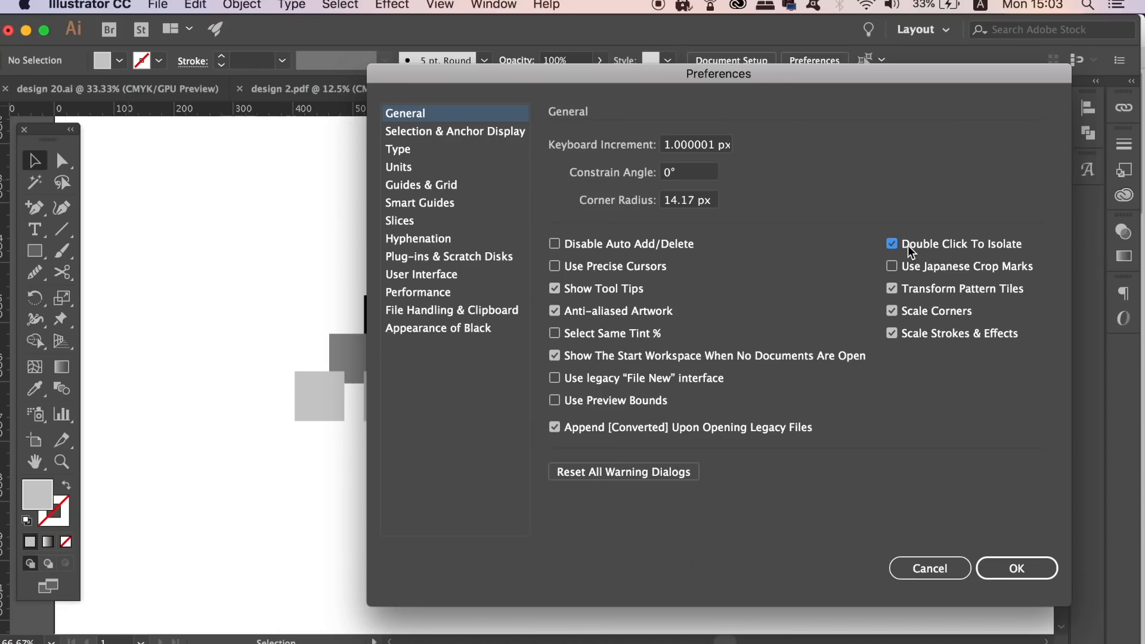
{"action": "left_click", "coordinate": [1017, 568]}
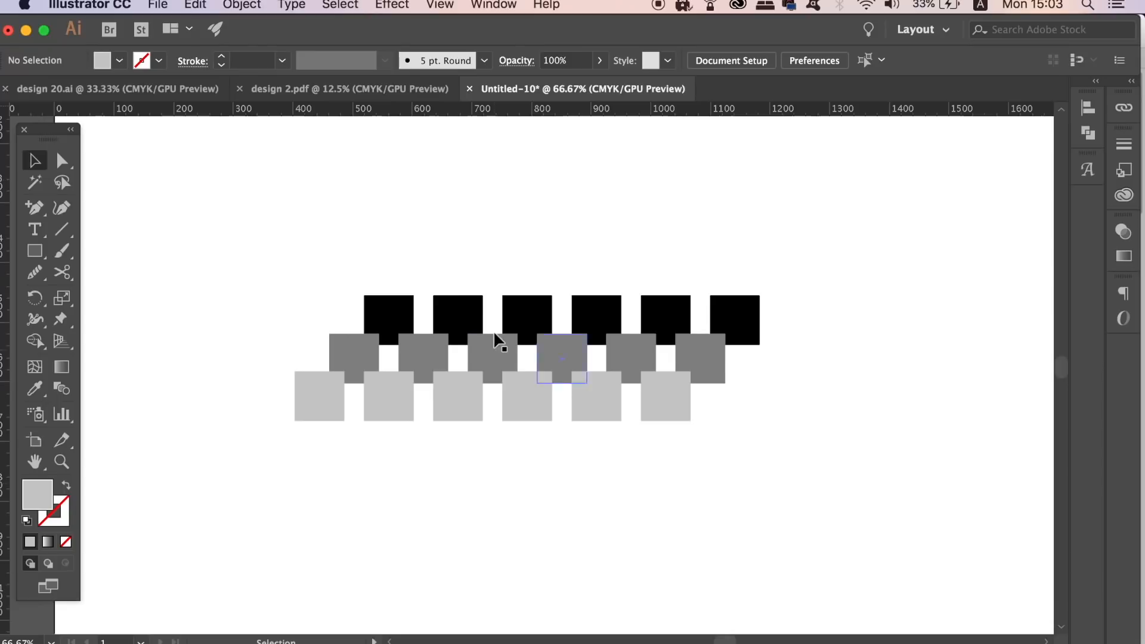
Select the grey square and round its corners into a circle with the corner widget
{"action": "key", "text": "cmd+a"}
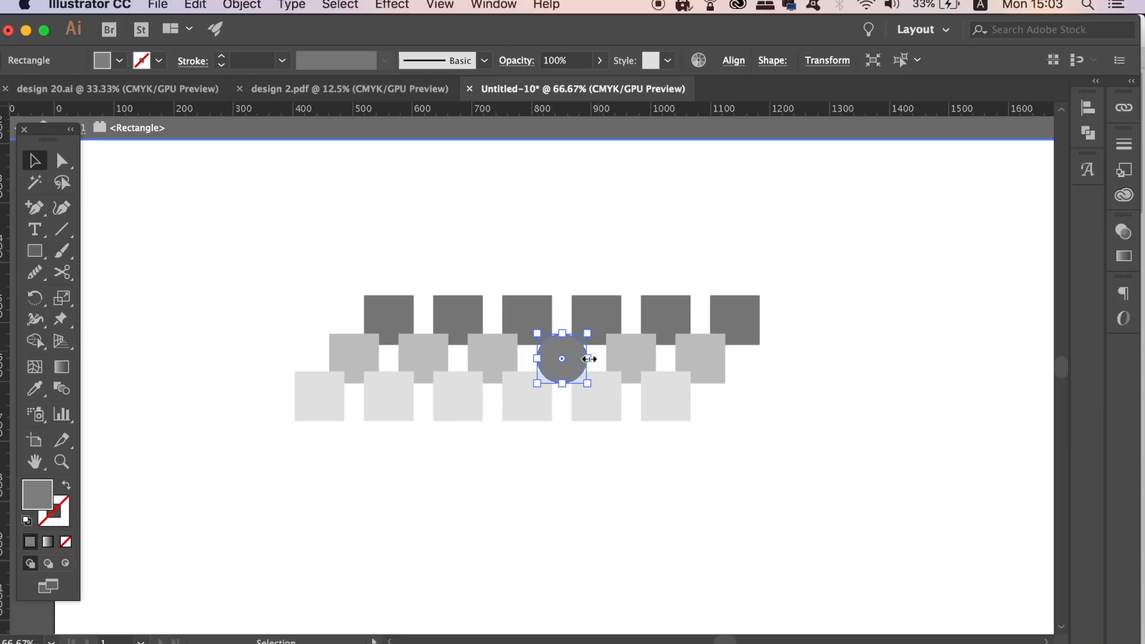
{"action": "left_click_drag", "start_coordinate": [560, 359], "coordinate": [409, 409]}
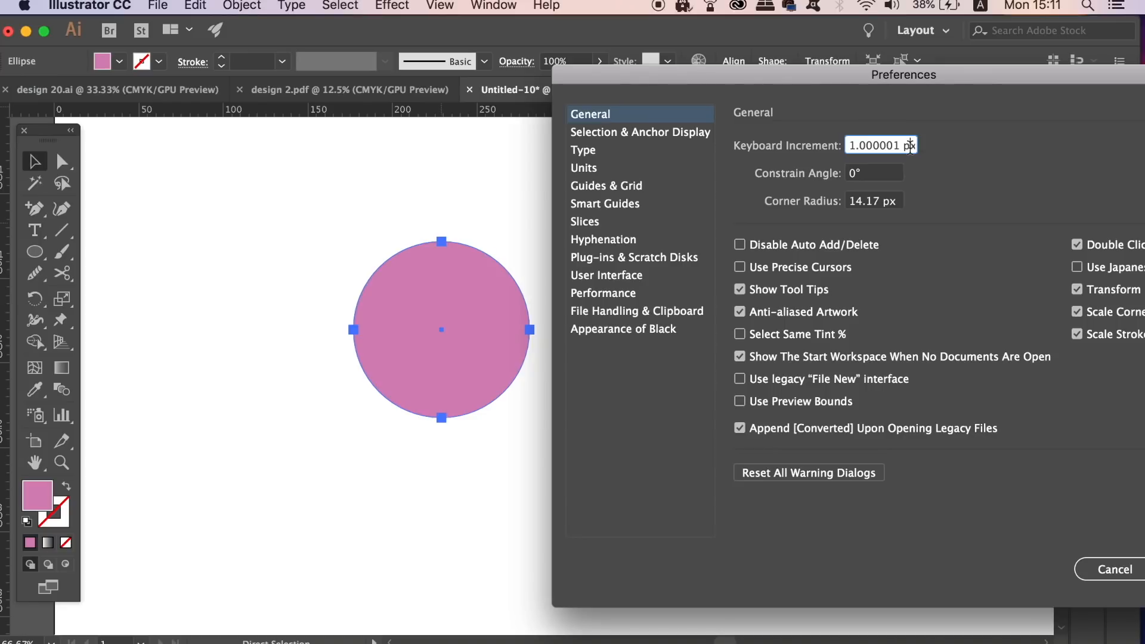
Set the Keyboard Increment to 0.5 px in General preferences
{"action": "double_click", "coordinate": [874, 145]}
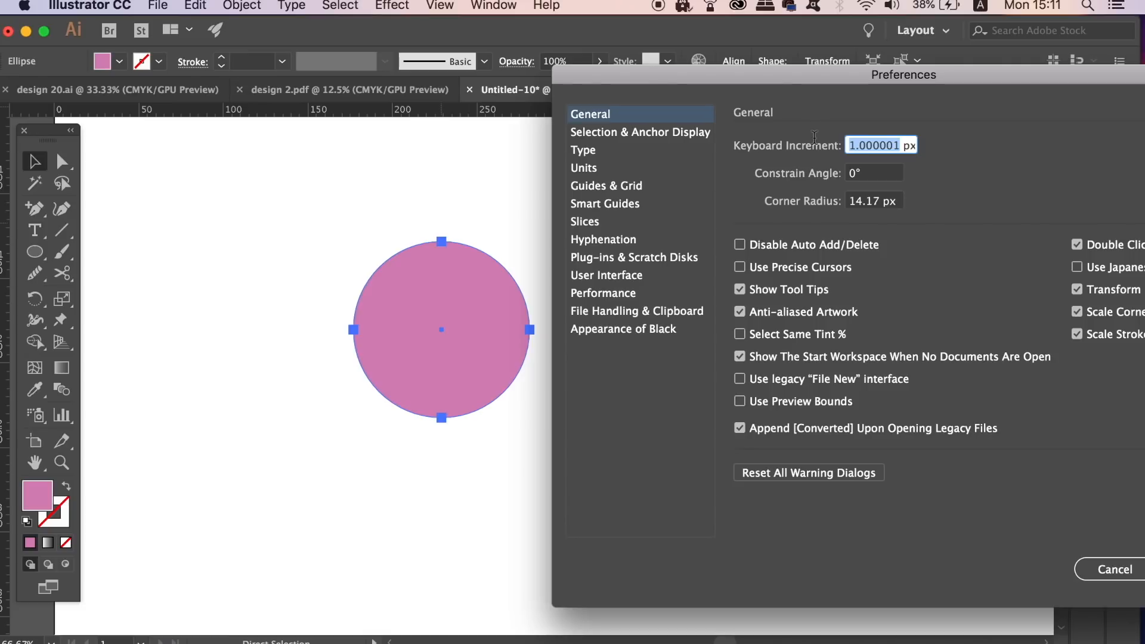
{"action": "type", "text": "0.5 px"}
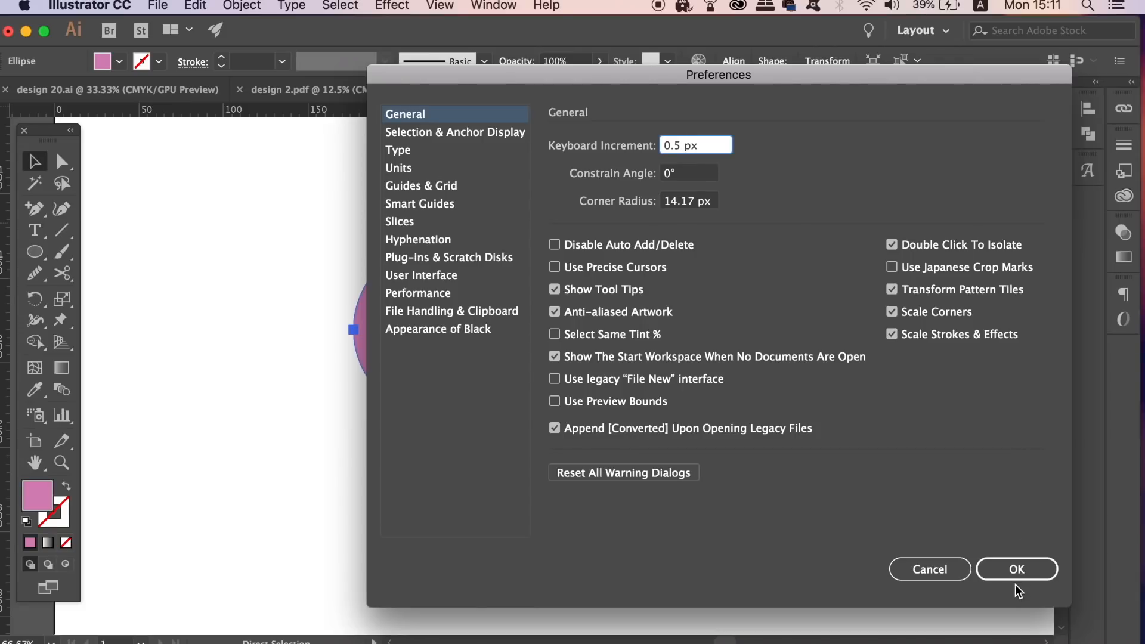
{"action": "left_click", "coordinate": [1018, 569]}
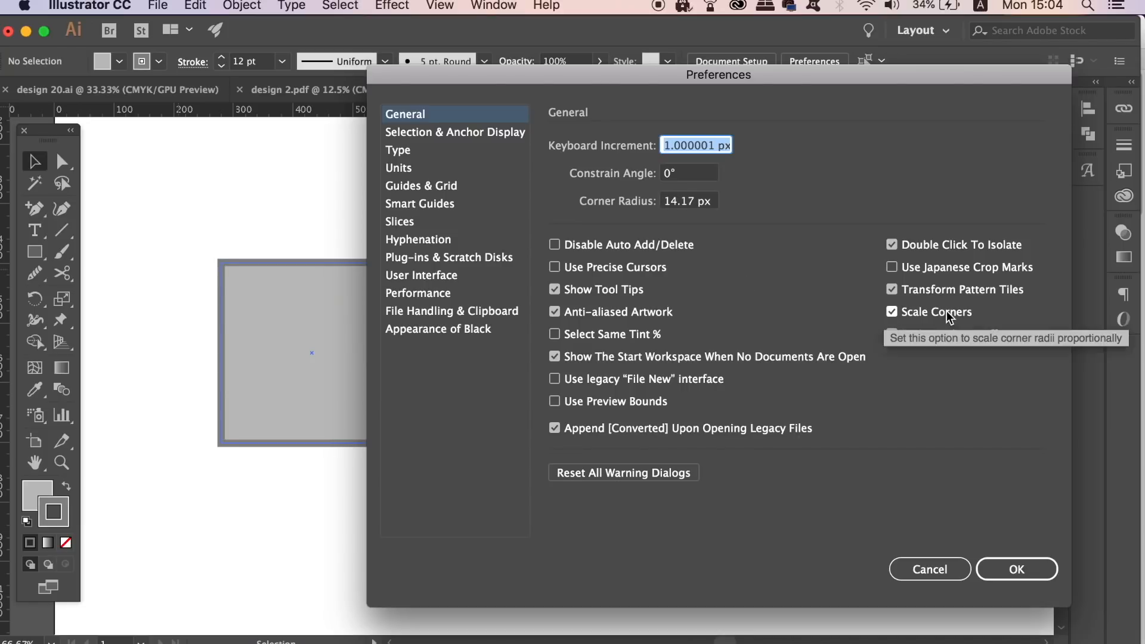
Toggle Scale Corners in General preferences, then thicken the square's stroke and round its corners
{"action": "left_click", "coordinate": [892, 313]}
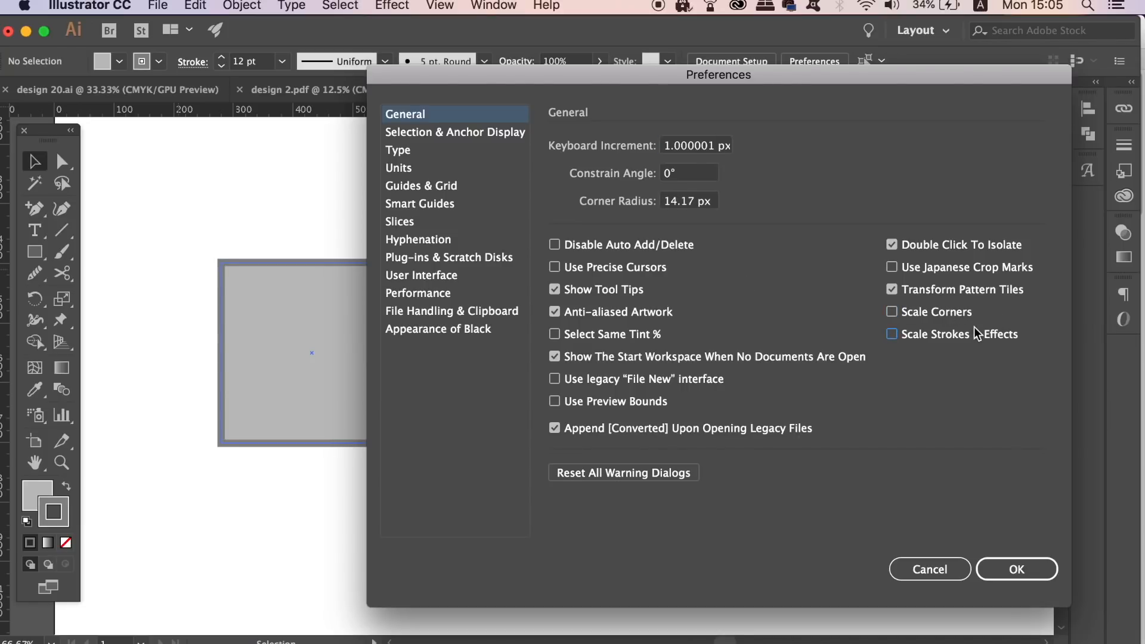
{"action": "left_click", "coordinate": [892, 313]}
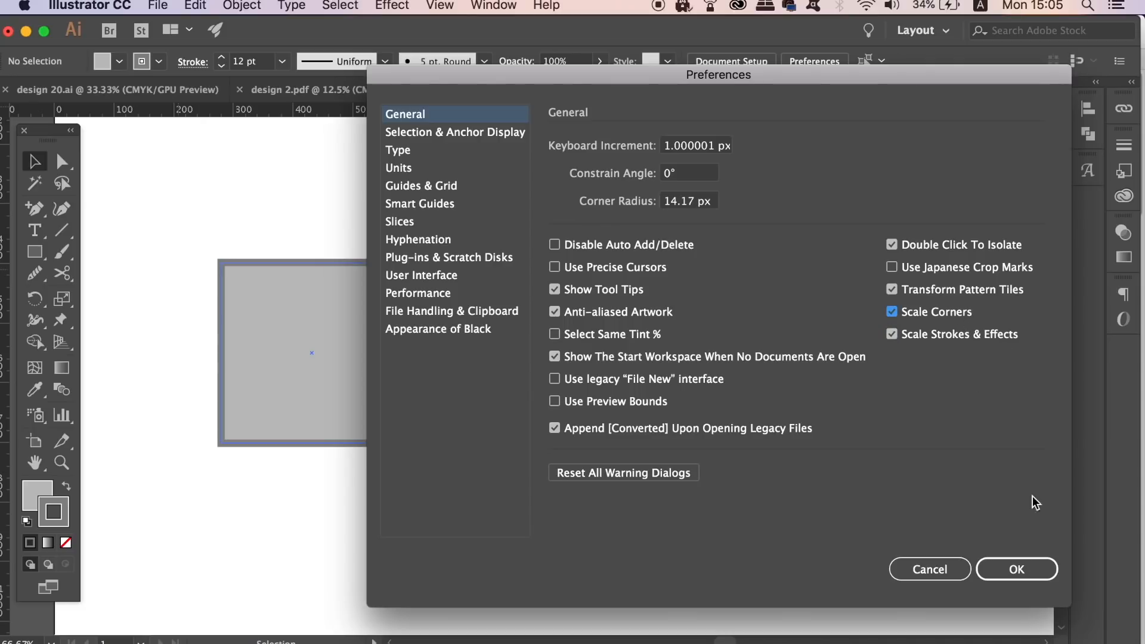
{"action": "left_click", "coordinate": [1019, 569]}
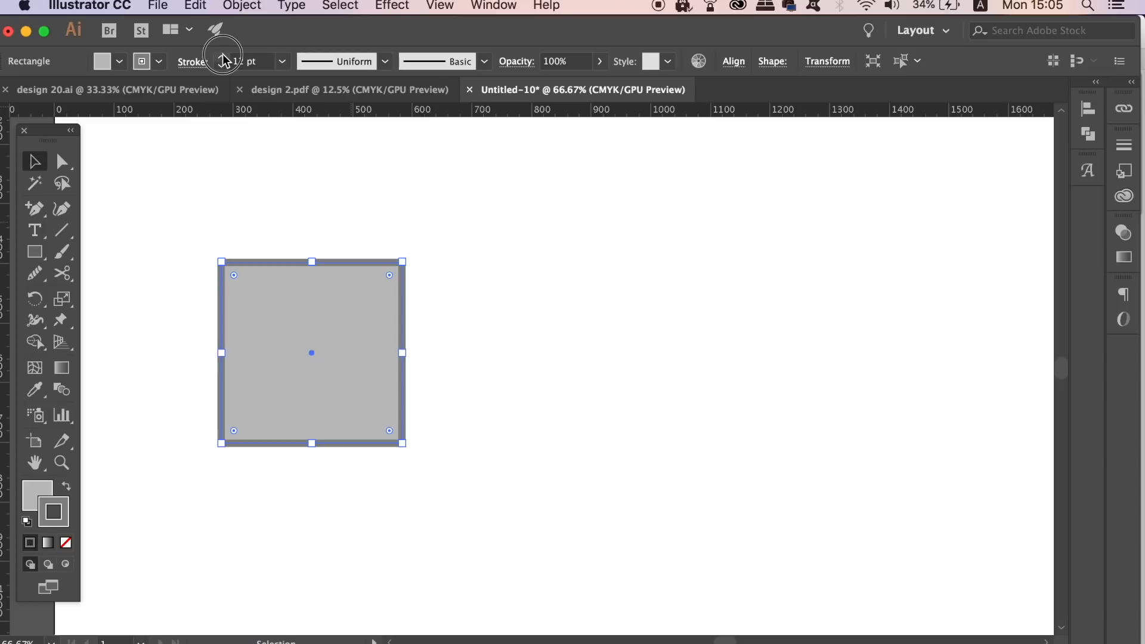
{"action": "left_click", "coordinate": [227, 57]}
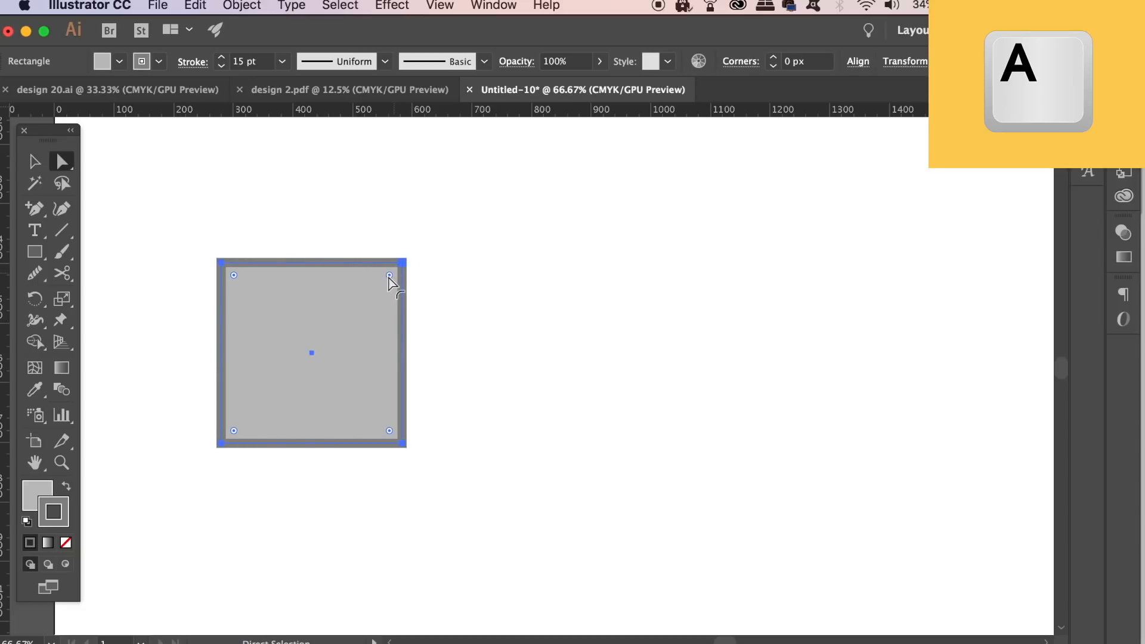
{"action": "left_click_drag", "start_coordinate": [389, 275], "coordinate": [358, 303]}
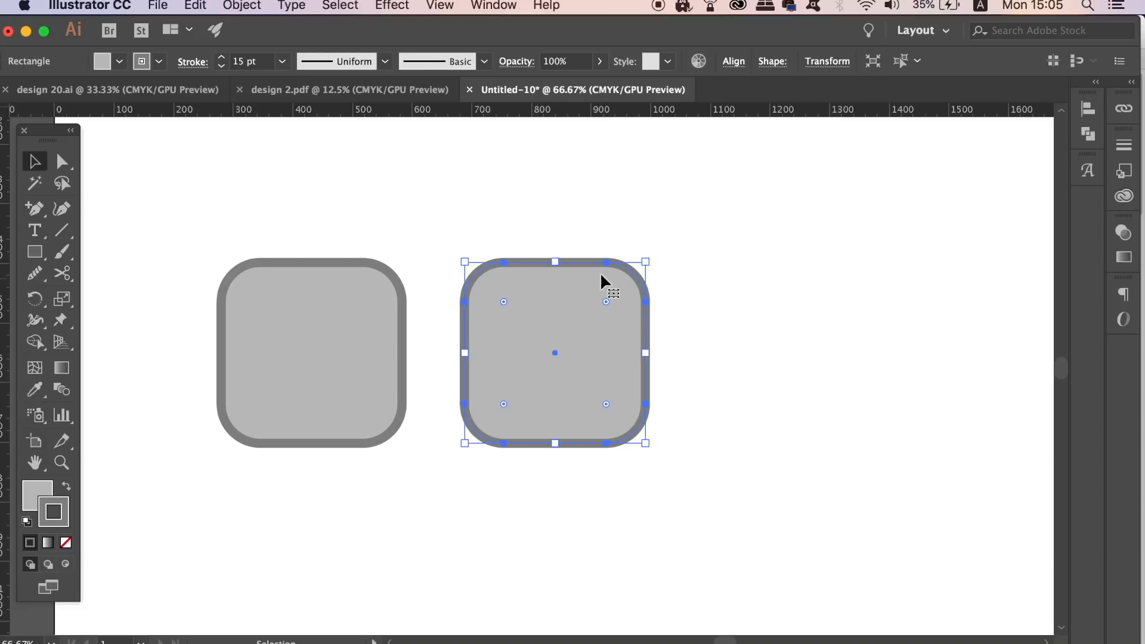
Turn off Scale Strokes & Effects in General preferences and reopen Preferences
{"action": "left_click", "coordinate": [83, 8]}
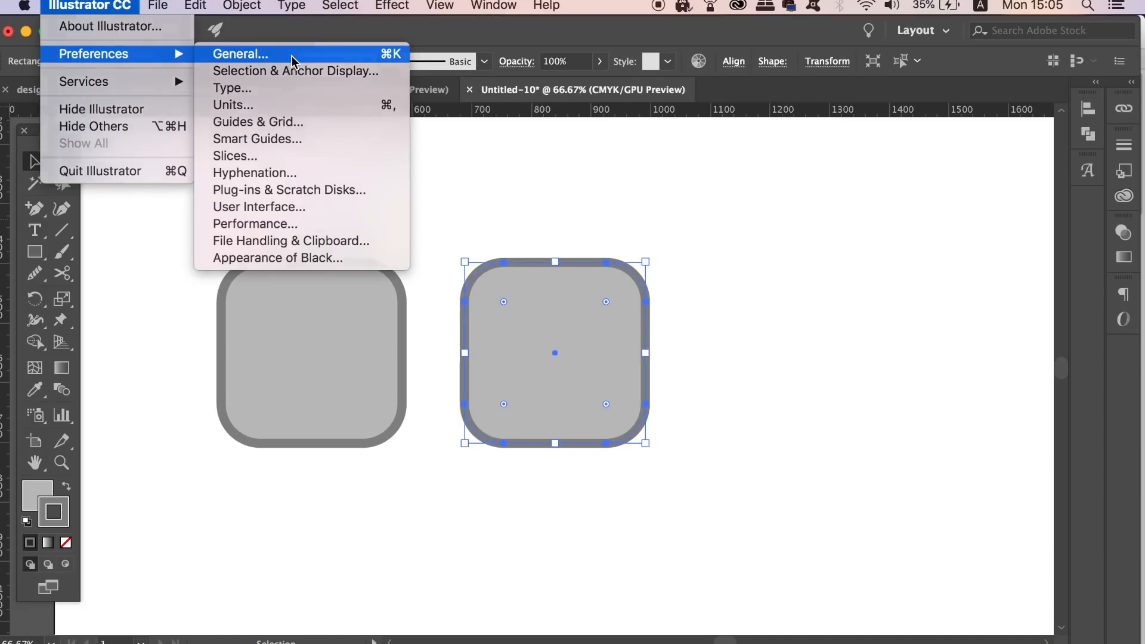
{"action": "left_click", "coordinate": [240, 53]}
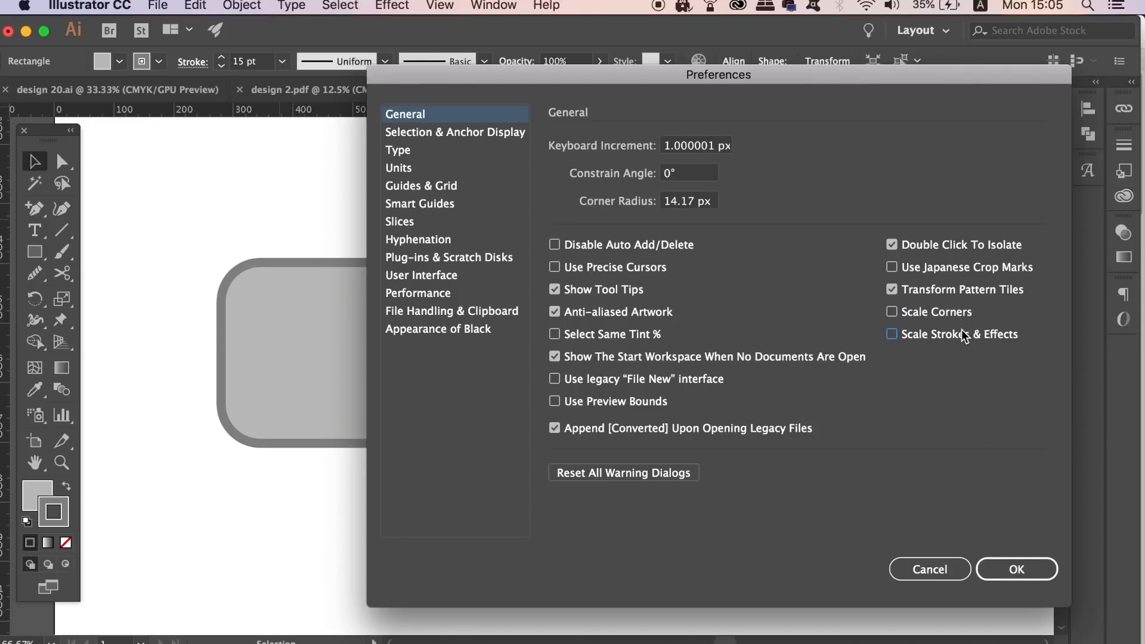
{"action": "left_click", "coordinate": [1021, 569]}
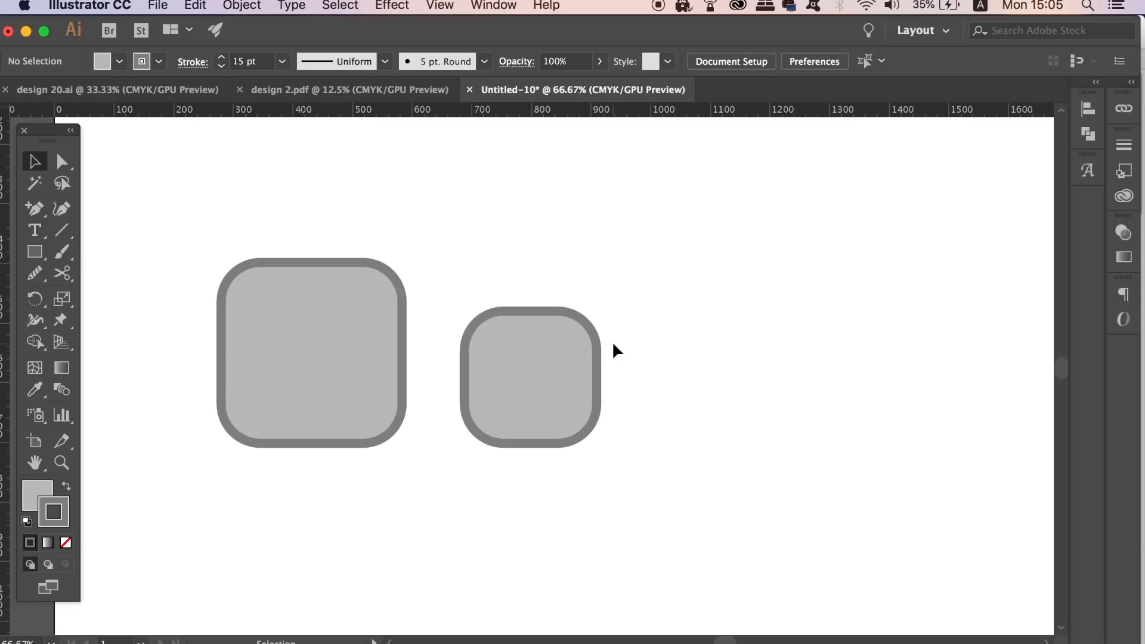
{"action": "left_click", "coordinate": [814, 62]}
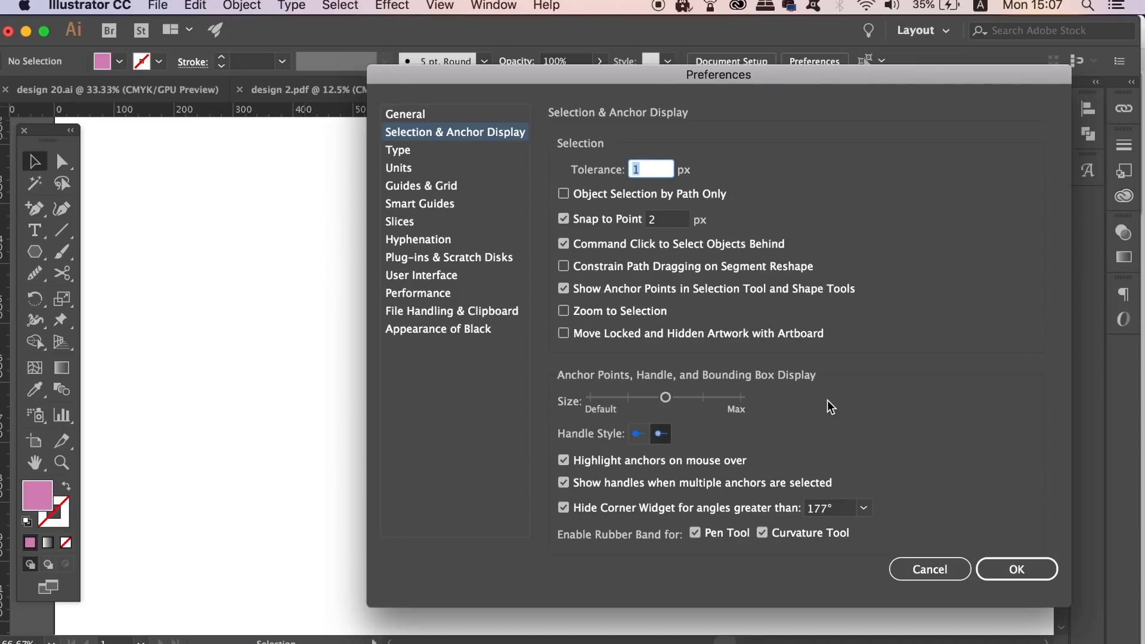
{"action": "mouse_move", "coordinate": [673, 363]}
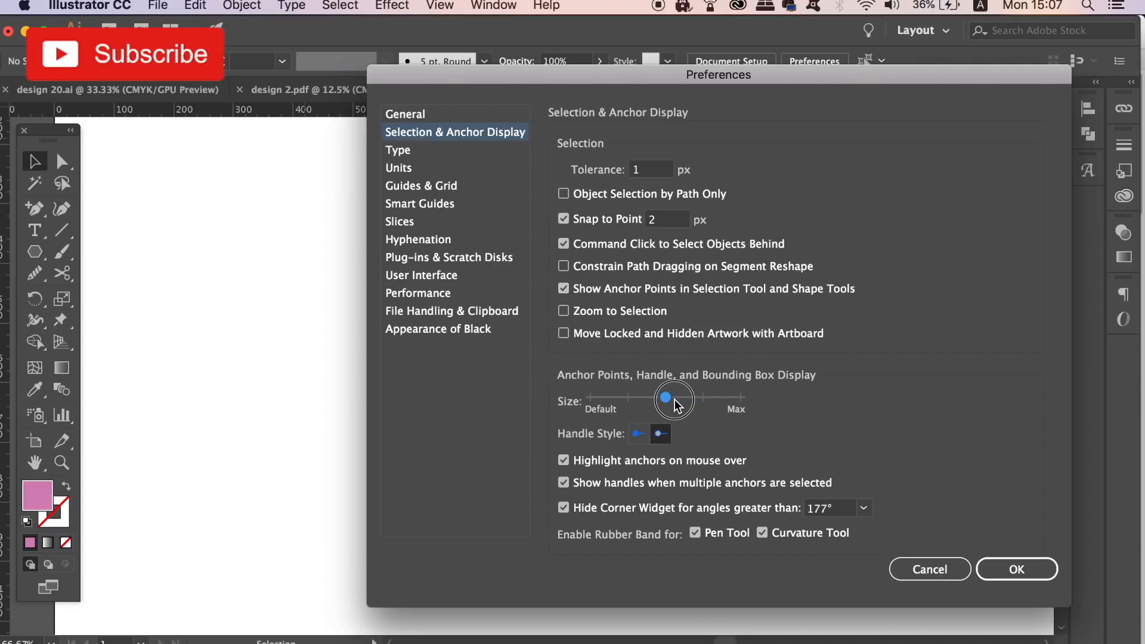
Enlarge the anchor point display size and enable handles for multiple selected anchors
{"action": "left_click_drag", "start_coordinate": [665, 396], "coordinate": [704, 396]}
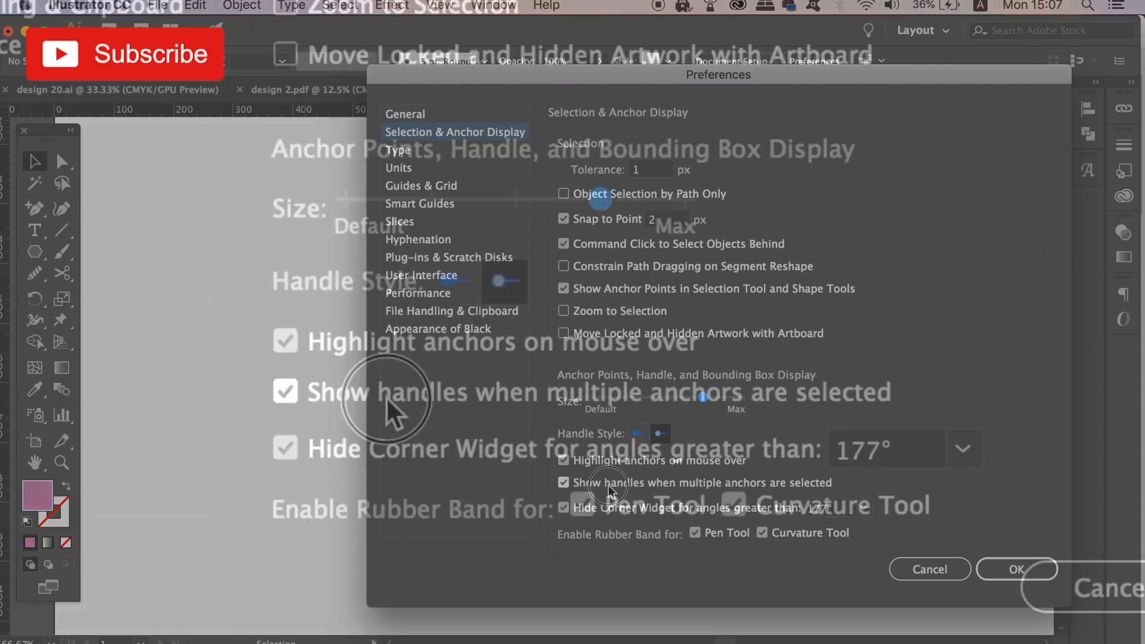
{"action": "left_click", "coordinate": [284, 391]}
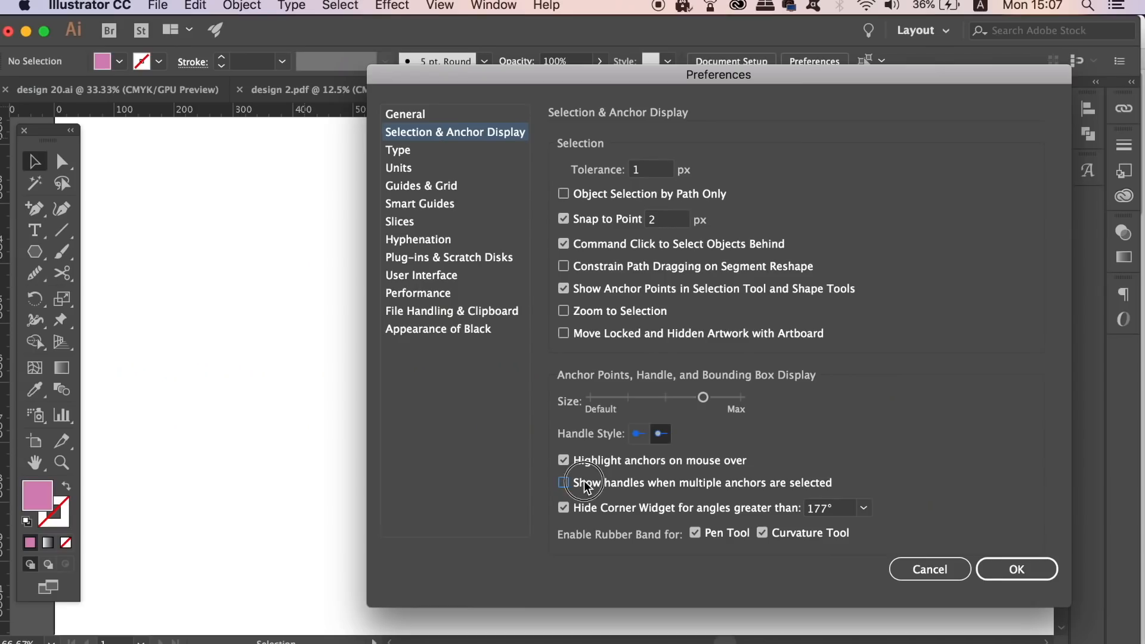
{"action": "left_click", "coordinate": [563, 482]}
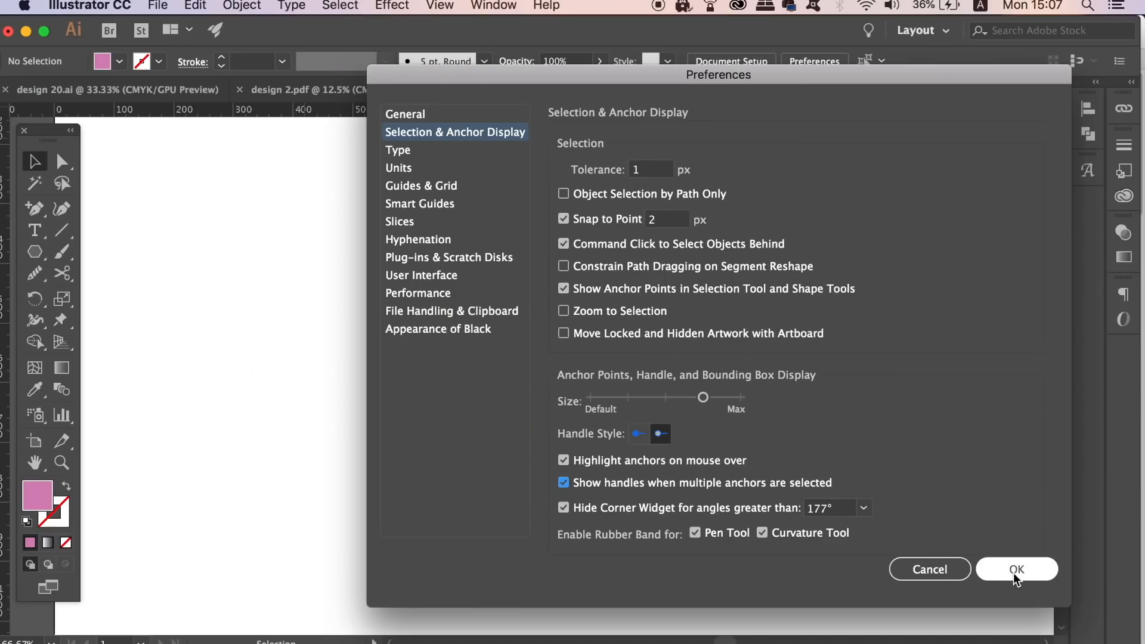
{"action": "left_click", "coordinate": [1016, 569]}
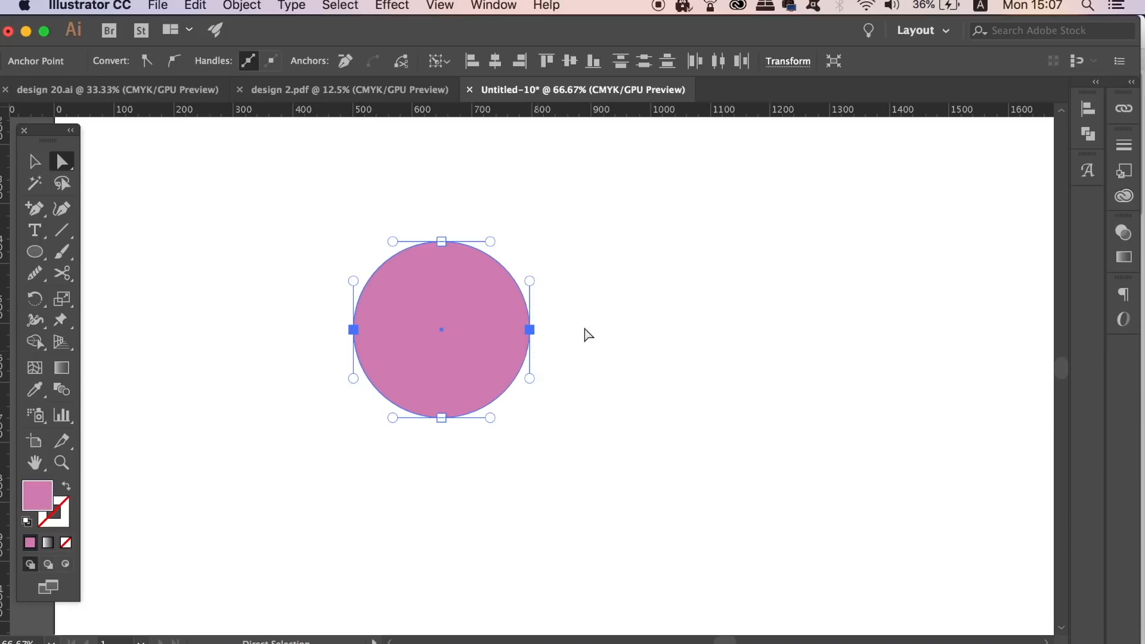
Revisit Selection & Anchor Display to toggle the multiple-anchor handles setting, then move to Smart Guides
{"action": "left_click", "coordinate": [89, 5]}
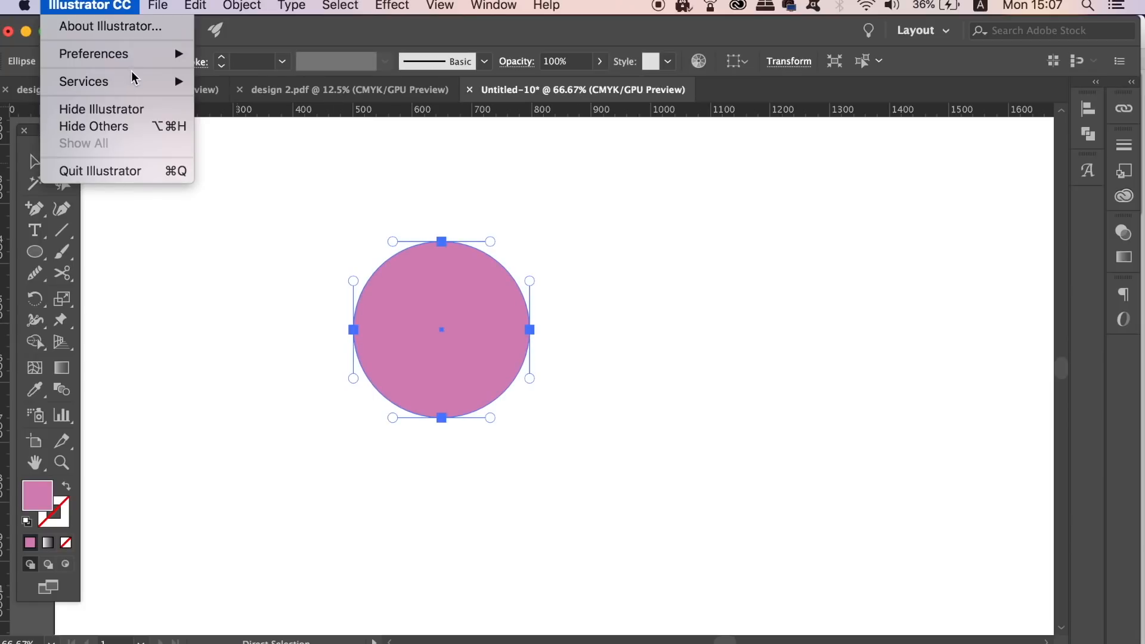
{"action": "mouse_move", "coordinate": [93, 54]}
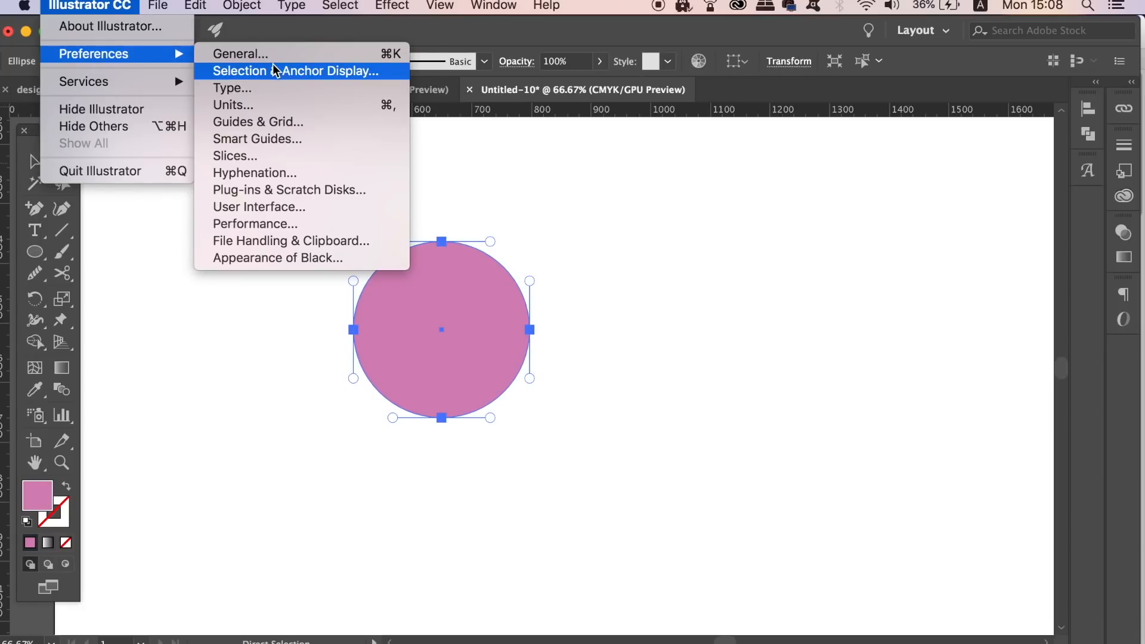
{"action": "left_click", "coordinate": [291, 71]}
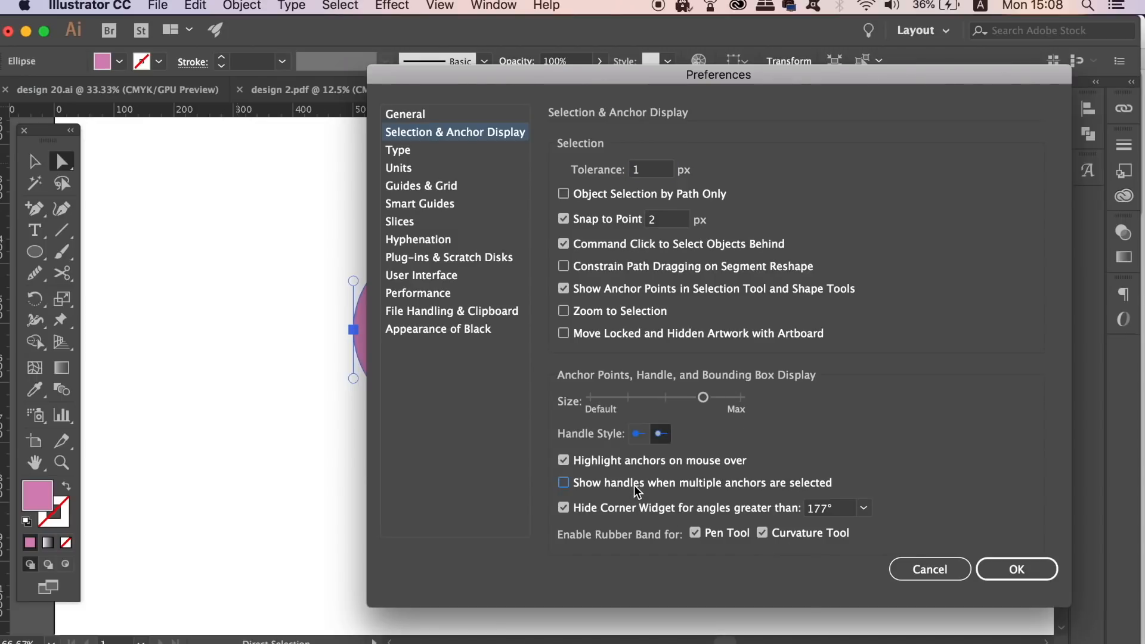
{"action": "left_click", "coordinate": [1021, 569]}
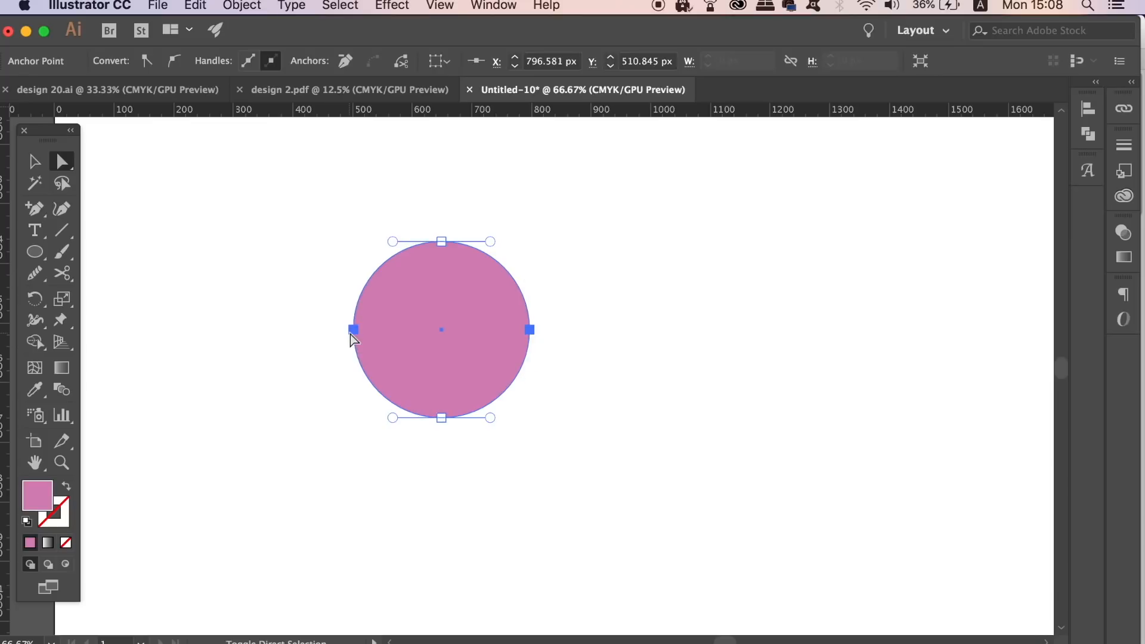
{"action": "left_click", "coordinate": [92, 4]}
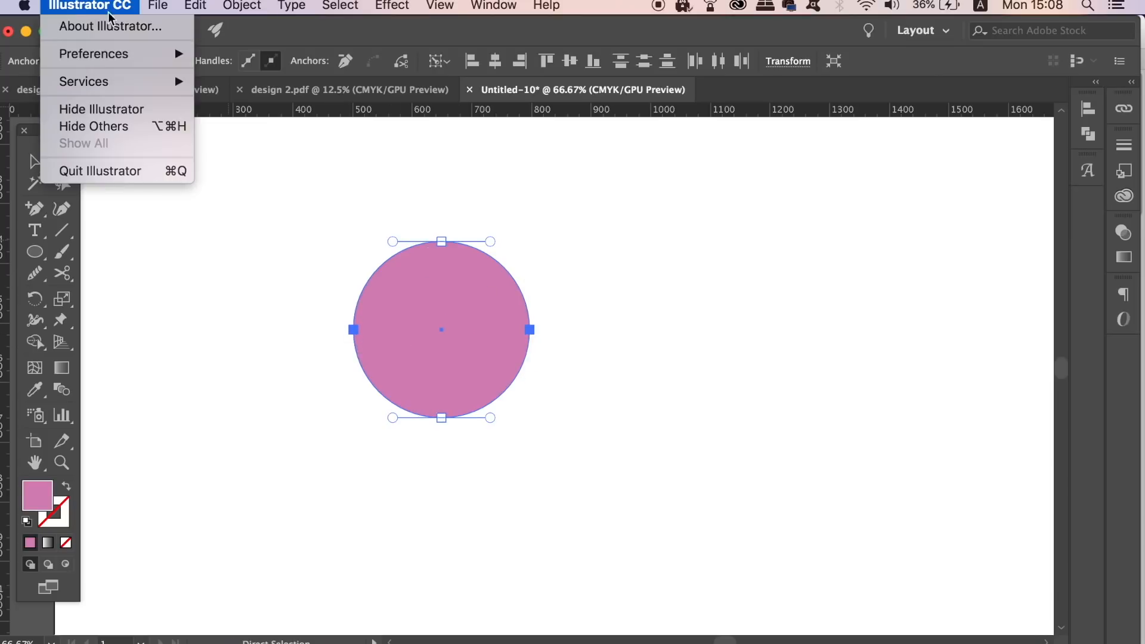
{"action": "mouse_move", "coordinate": [92, 54]}
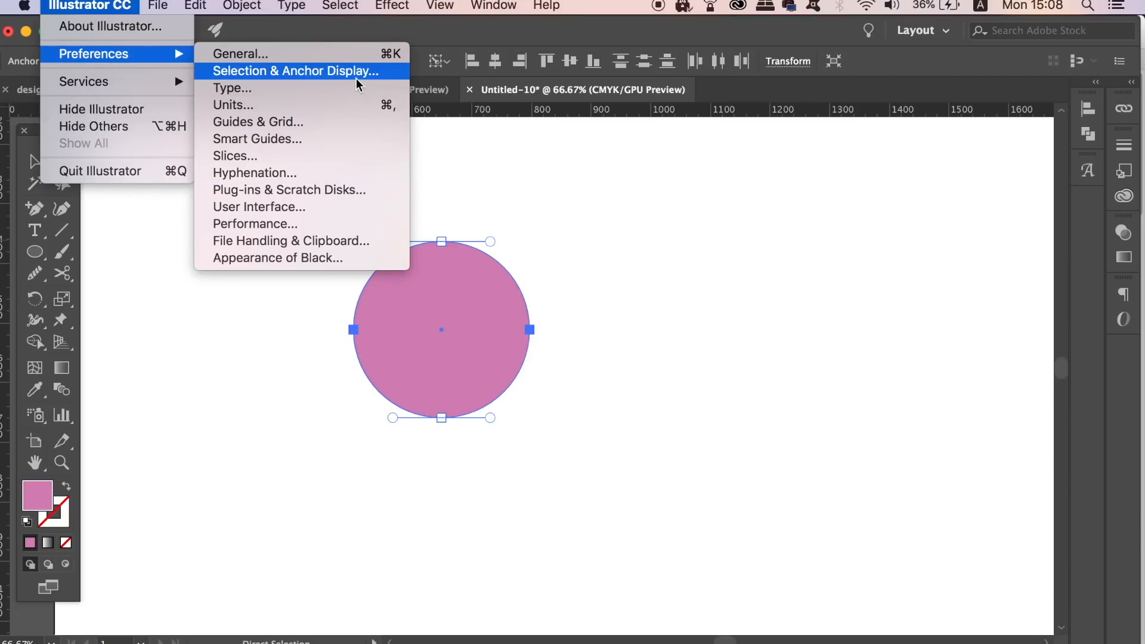
{"action": "left_click", "coordinate": [295, 70]}
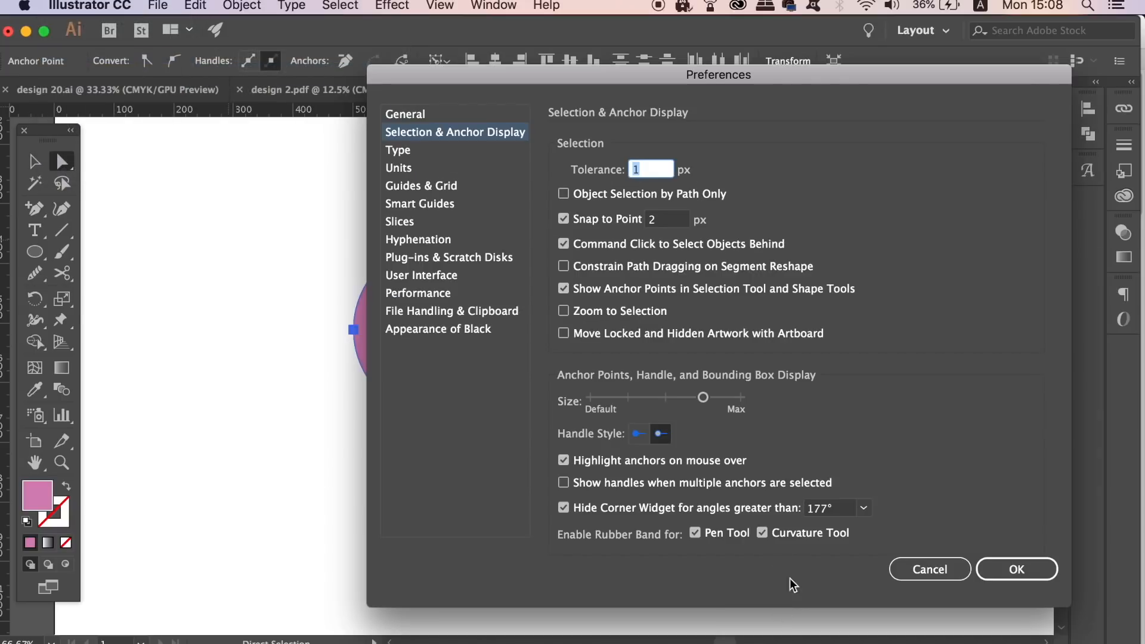
{"action": "left_click", "coordinate": [930, 569]}
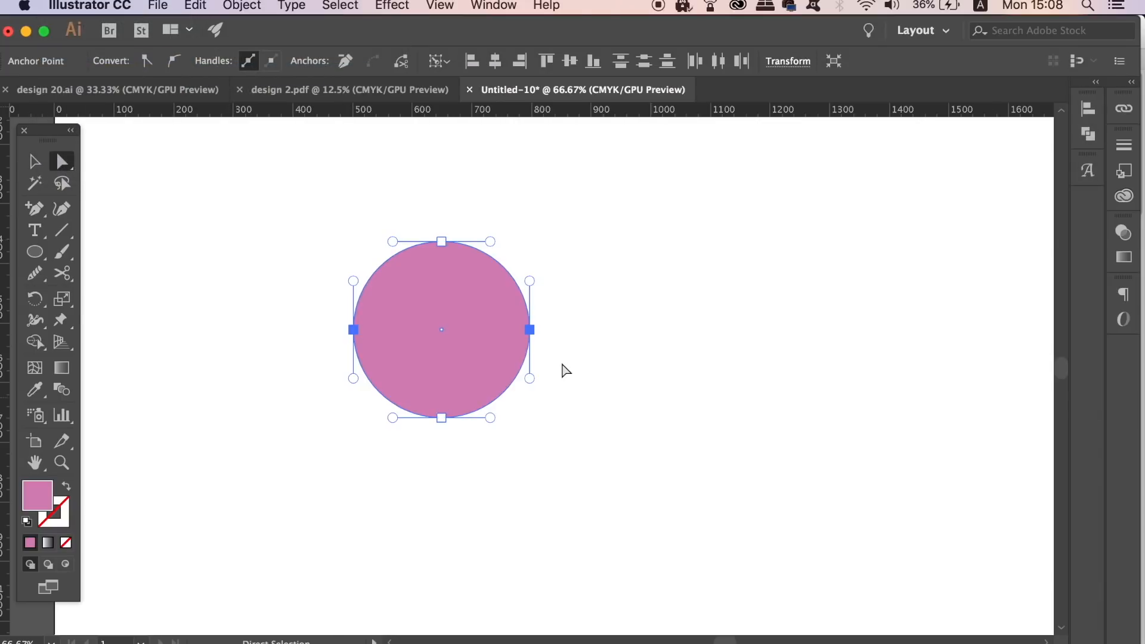
{"action": "left_click", "coordinate": [420, 202]}
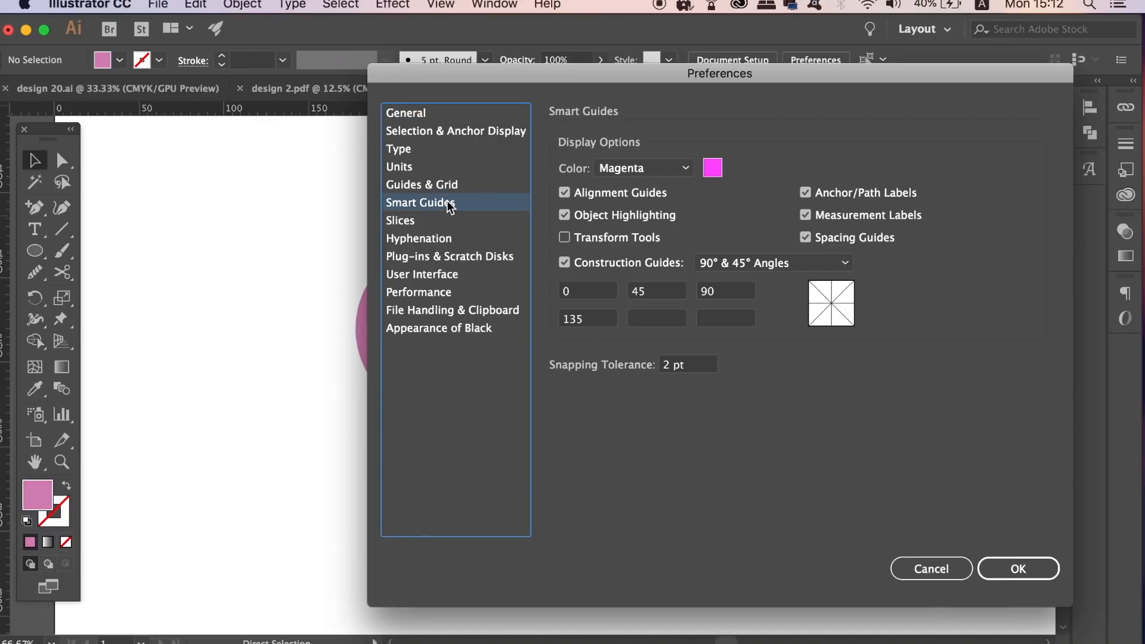
{"action": "mouse_move", "coordinate": [706, 204]}
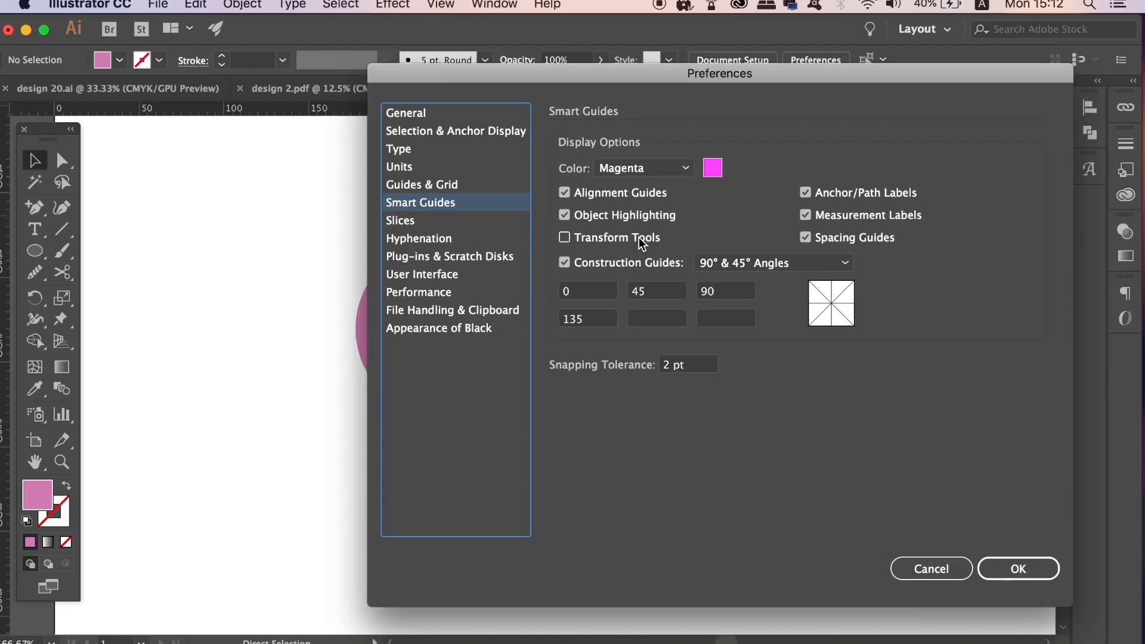
Accept the smart guide settings and Option-drag circle copies snapped below and beside the original
{"action": "left_click", "coordinate": [1019, 568]}
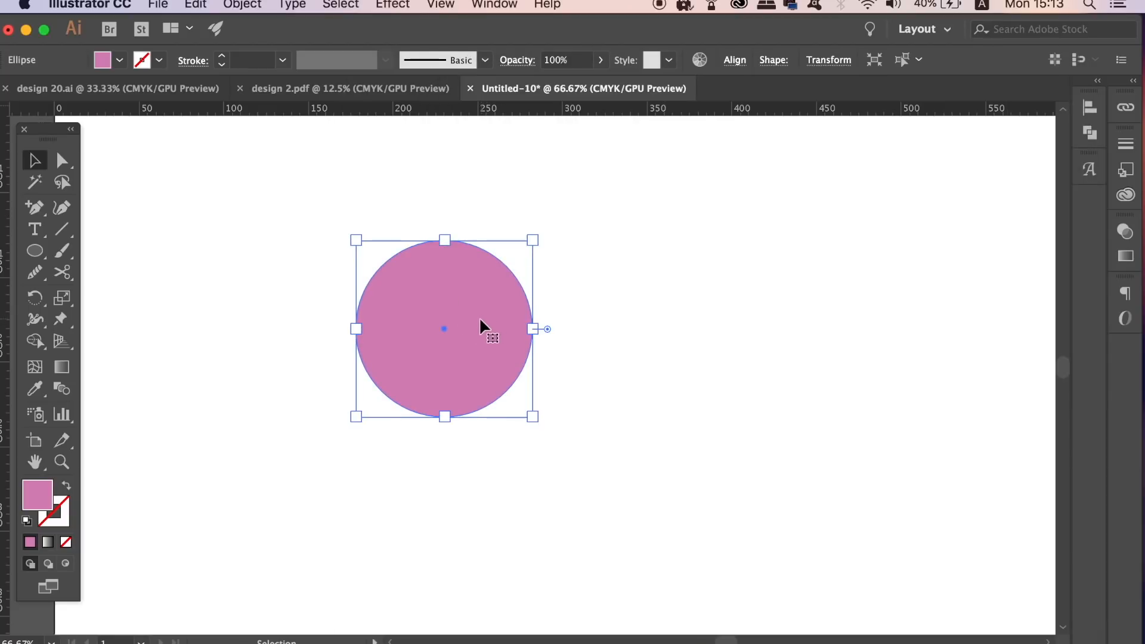
{"action": "left_click_drag", "start_coordinate": [444, 328], "coordinate": [687, 317]}
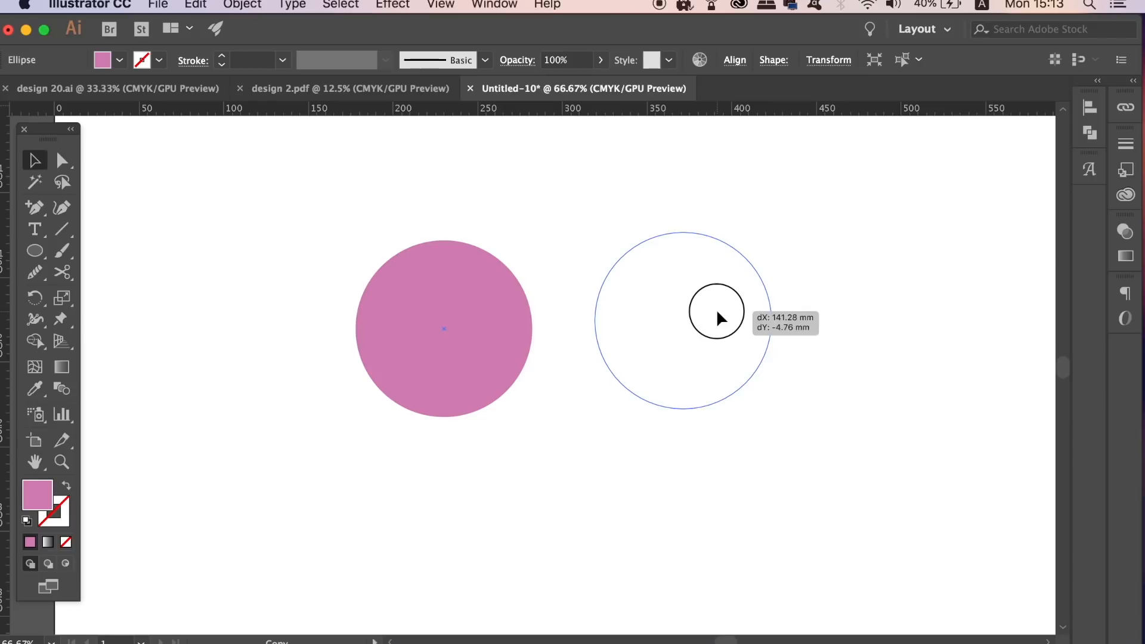
{"action": "left_click_drag", "start_coordinate": [720, 318], "coordinate": [687, 447]}
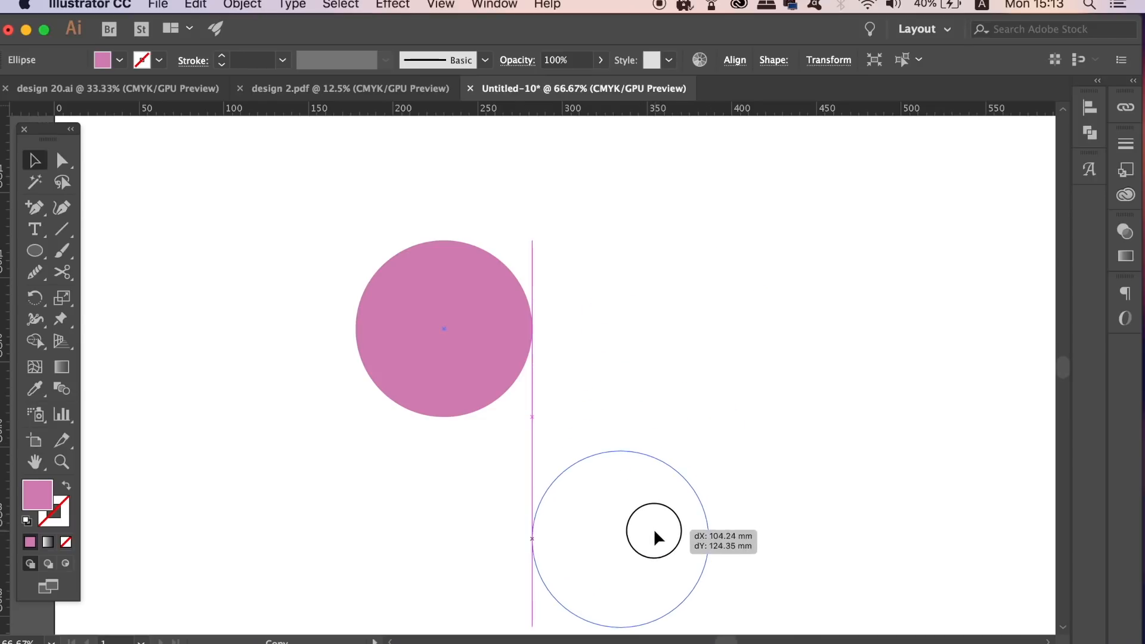
{"action": "left_click_drag", "start_coordinate": [653, 537], "coordinate": [654, 509]}
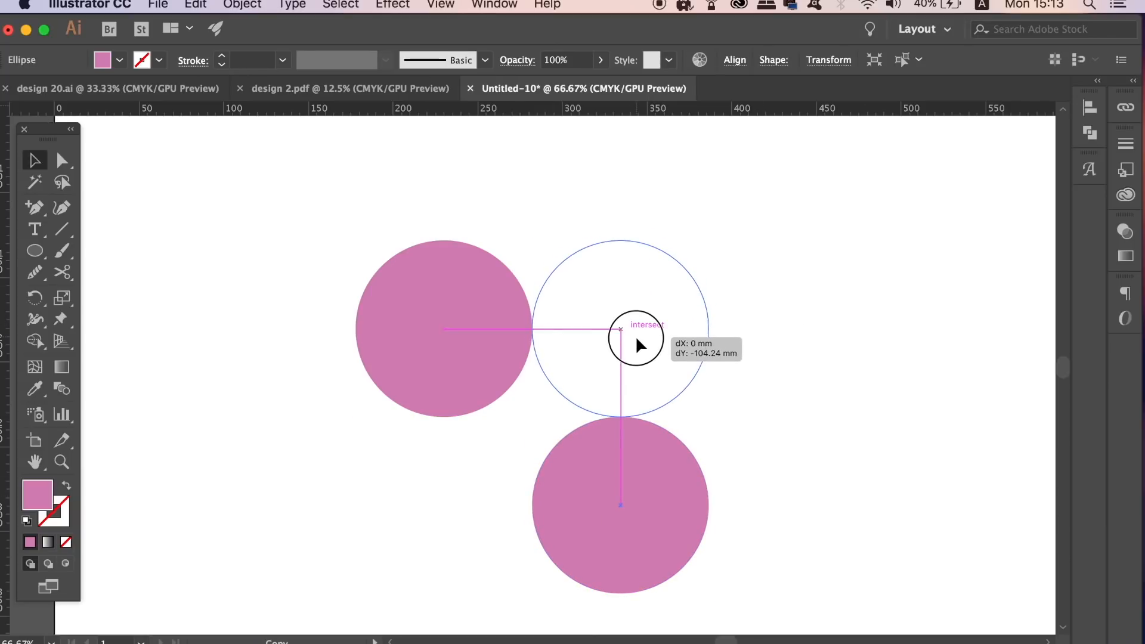
{"action": "left_click_drag", "start_coordinate": [636, 346], "coordinate": [500, 490]}
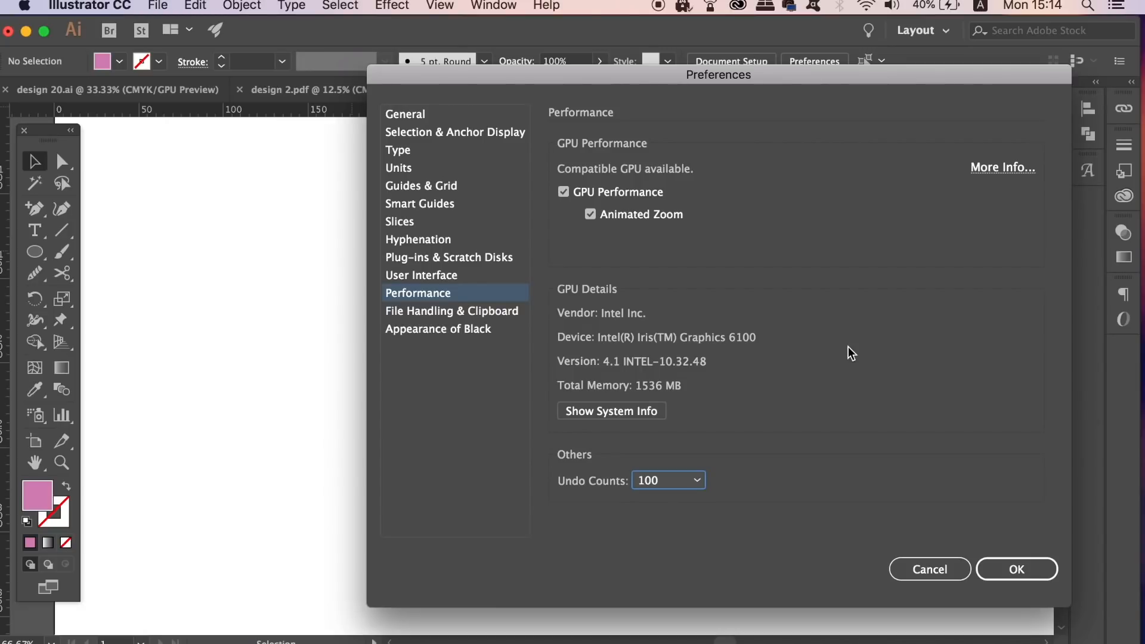
{"action": "mouse_move", "coordinate": [473, 284]}
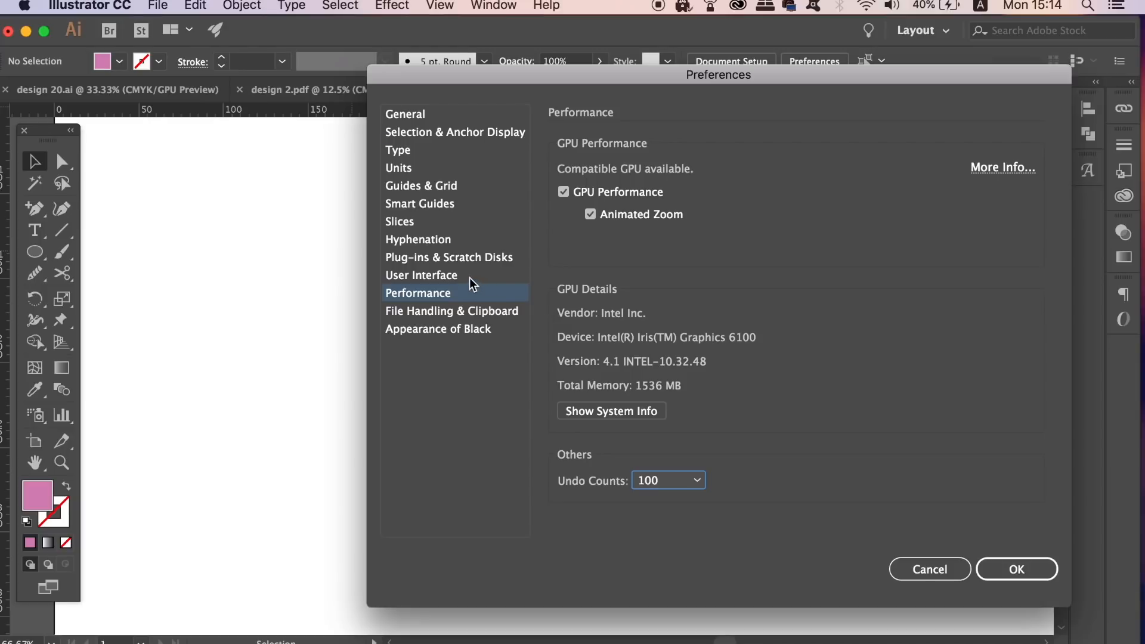
{"action": "left_click", "coordinate": [668, 479]}
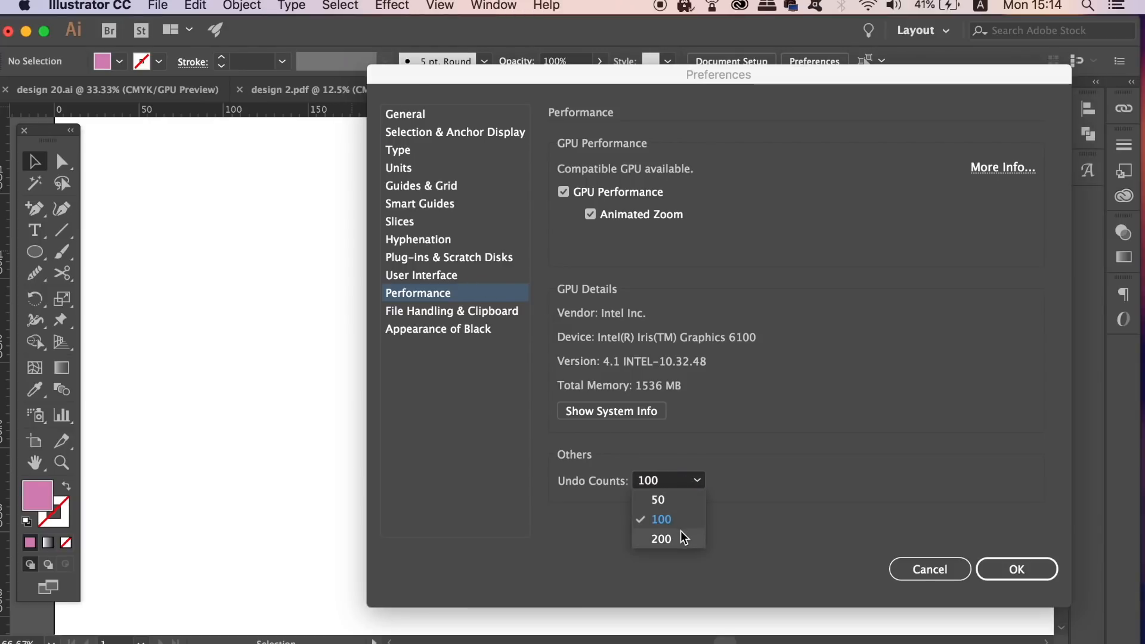
{"action": "left_click", "coordinate": [661, 538]}
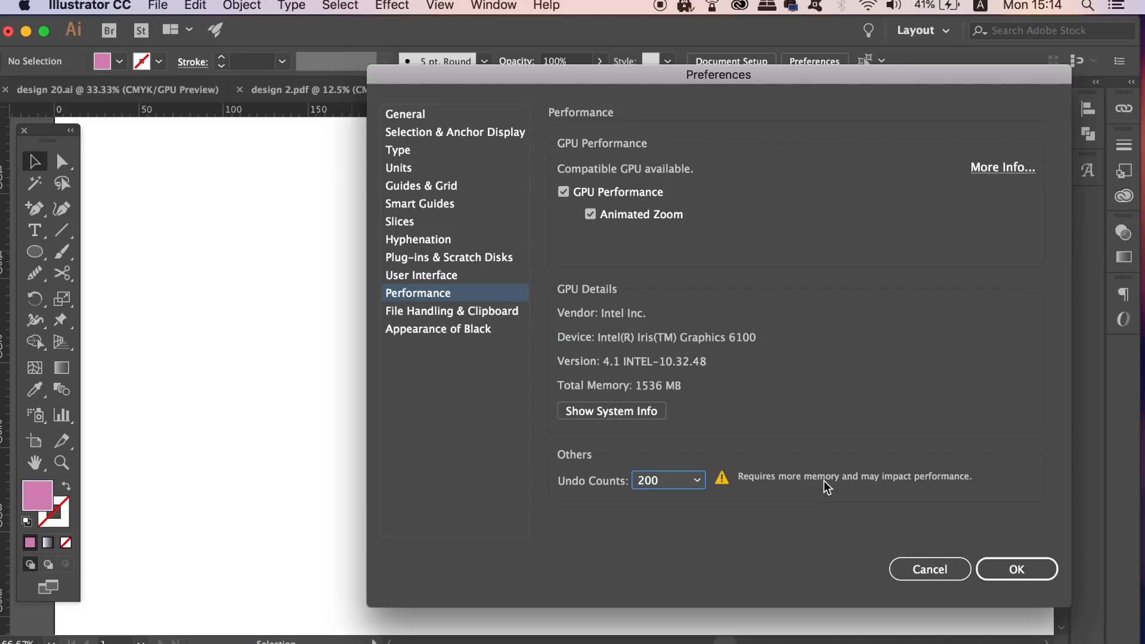
{"action": "left_click", "coordinate": [664, 481]}
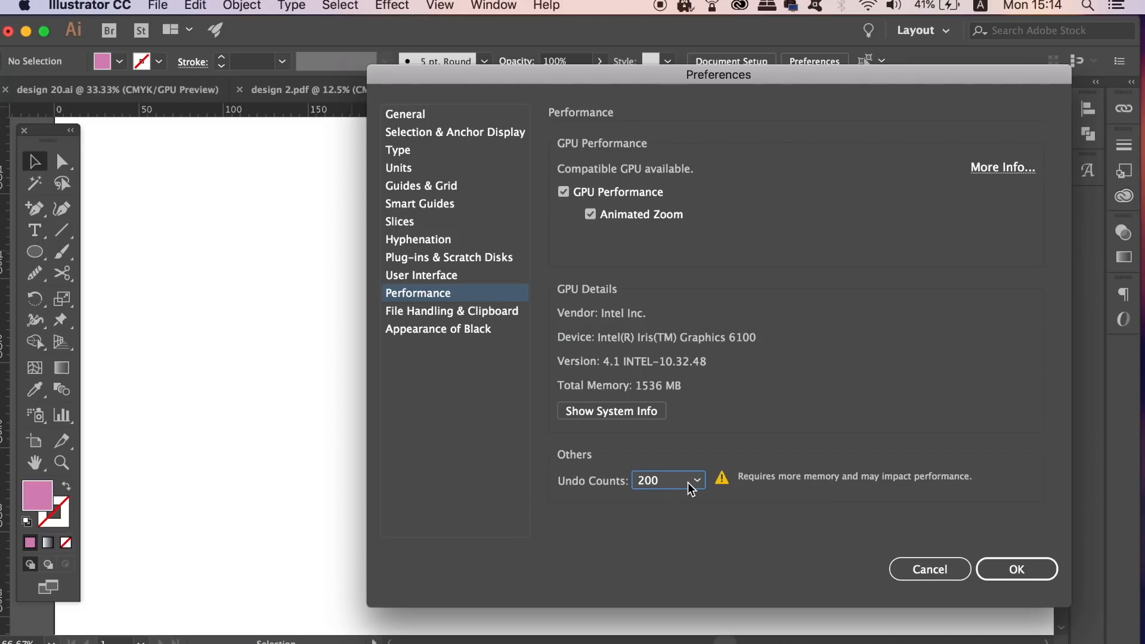
{"action": "left_click", "coordinate": [668, 480]}
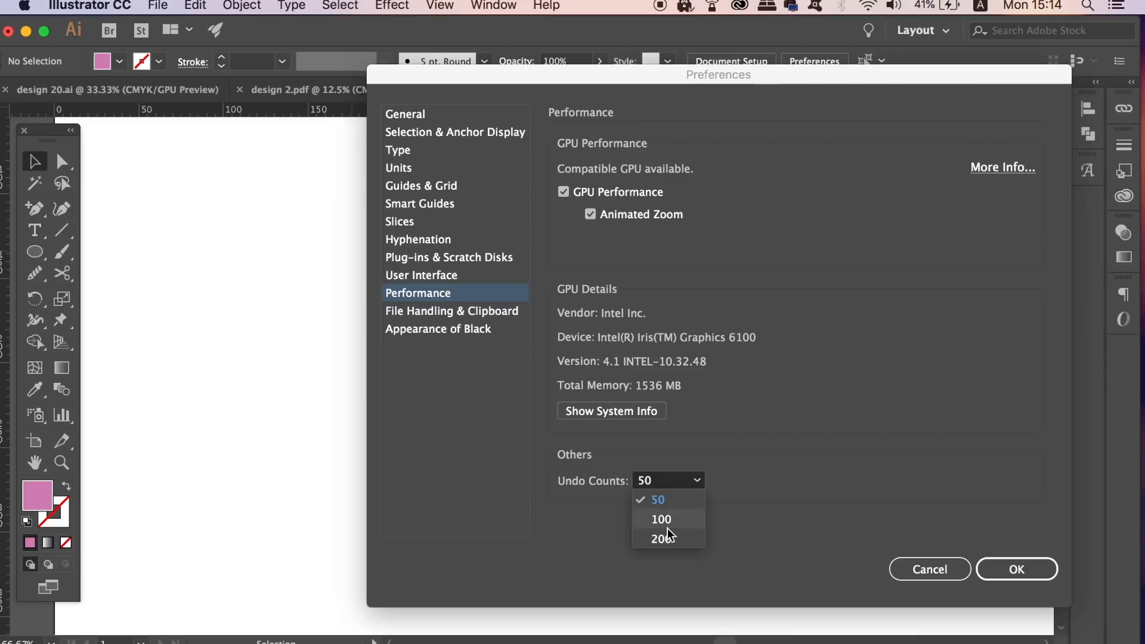
{"action": "left_click", "coordinate": [661, 519]}
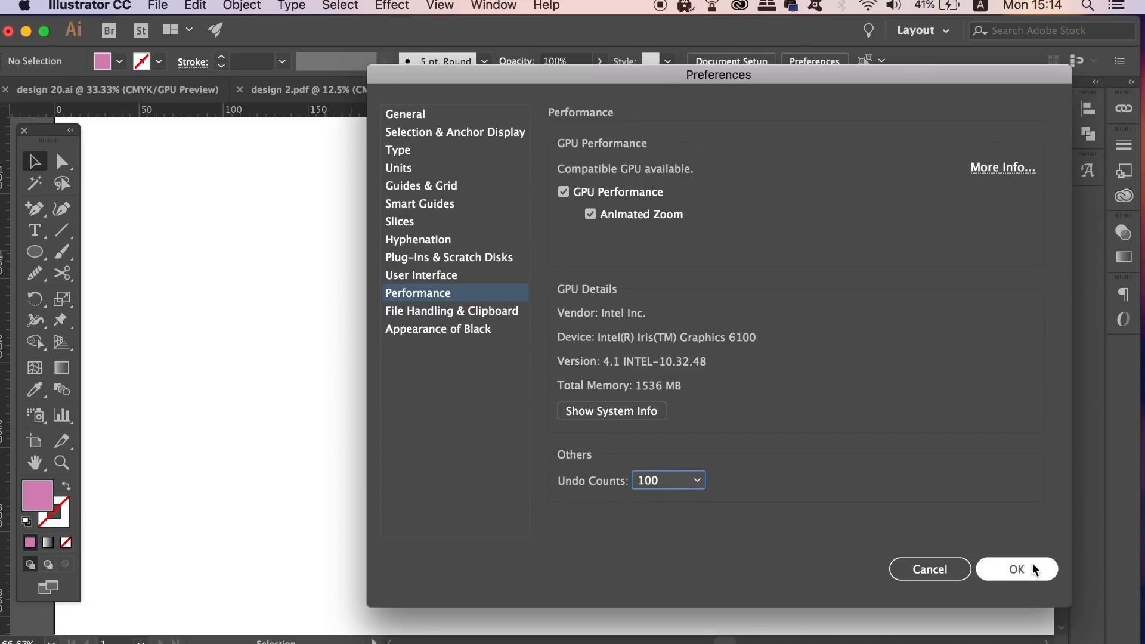
{"action": "left_click", "coordinate": [1016, 569]}
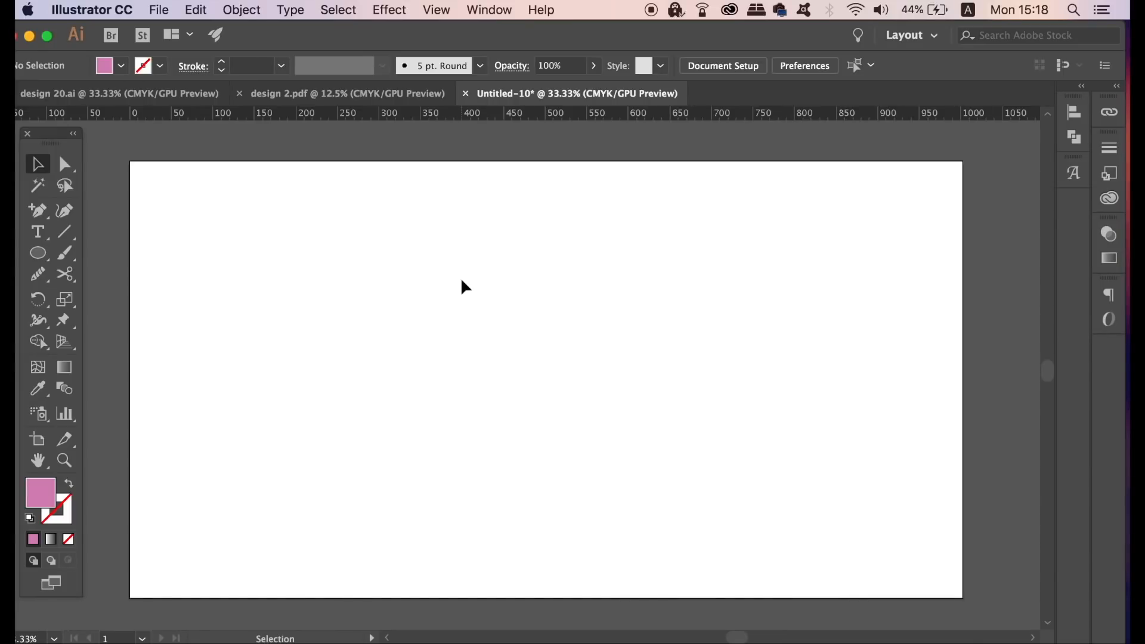
{"action": "left_click", "coordinate": [804, 66]}
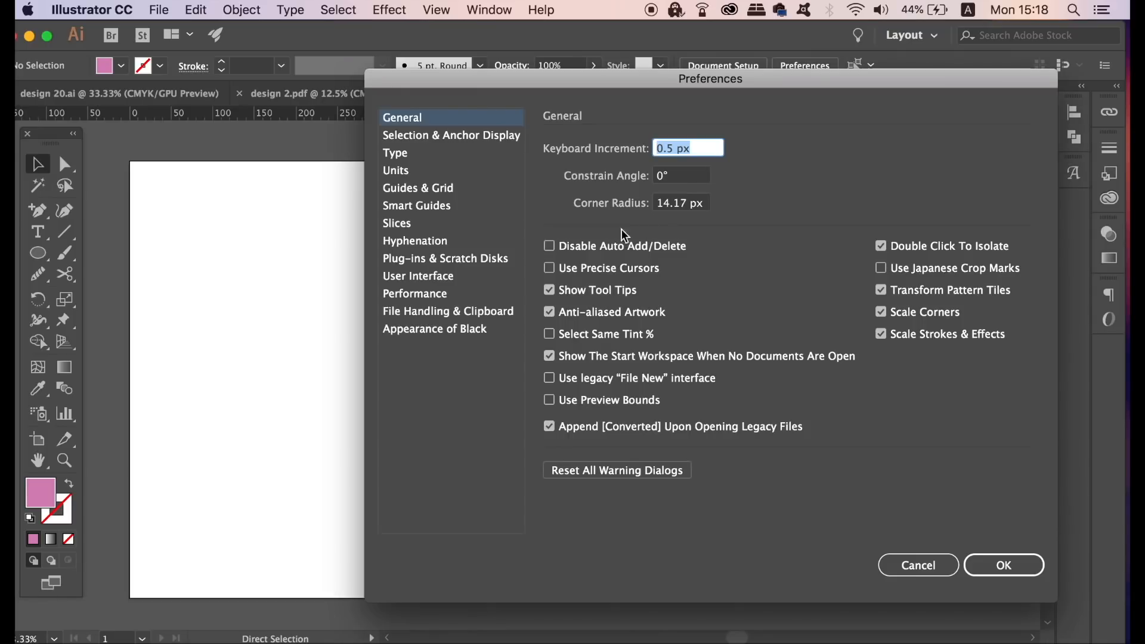
{"action": "mouse_move", "coordinate": [430, 258]}
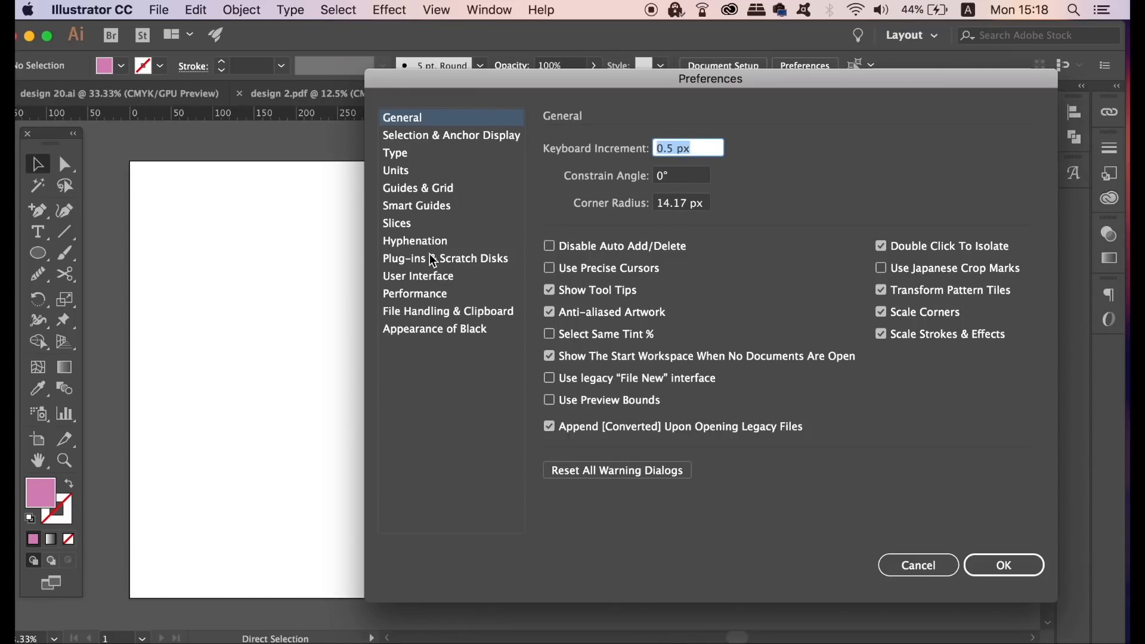
{"action": "left_click", "coordinate": [418, 275]}
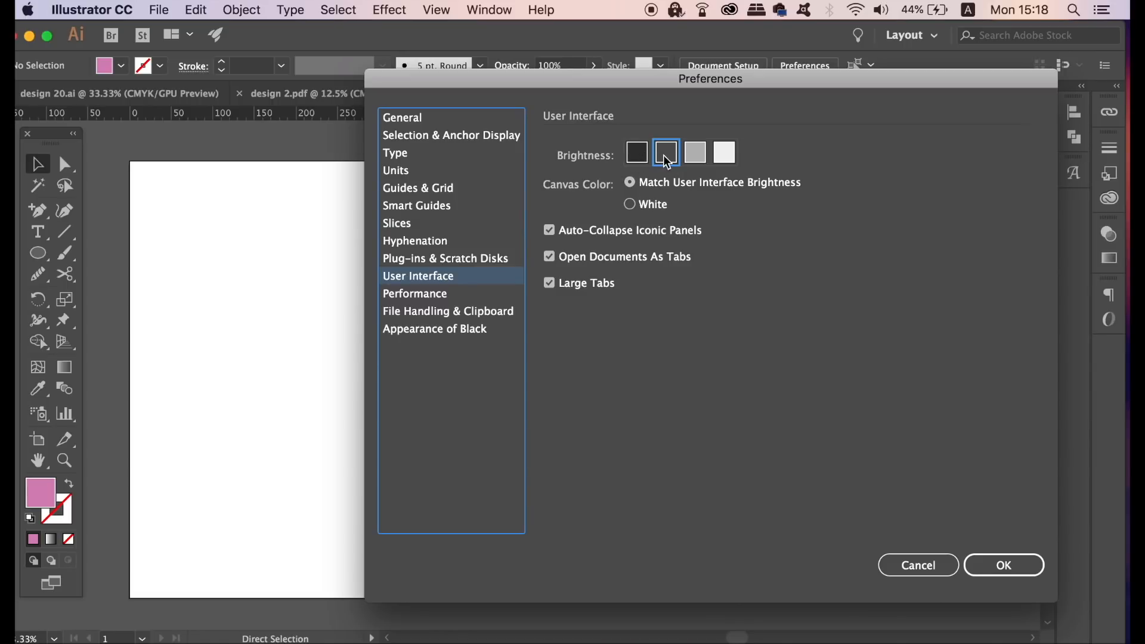
{"action": "left_click", "coordinate": [723, 153]}
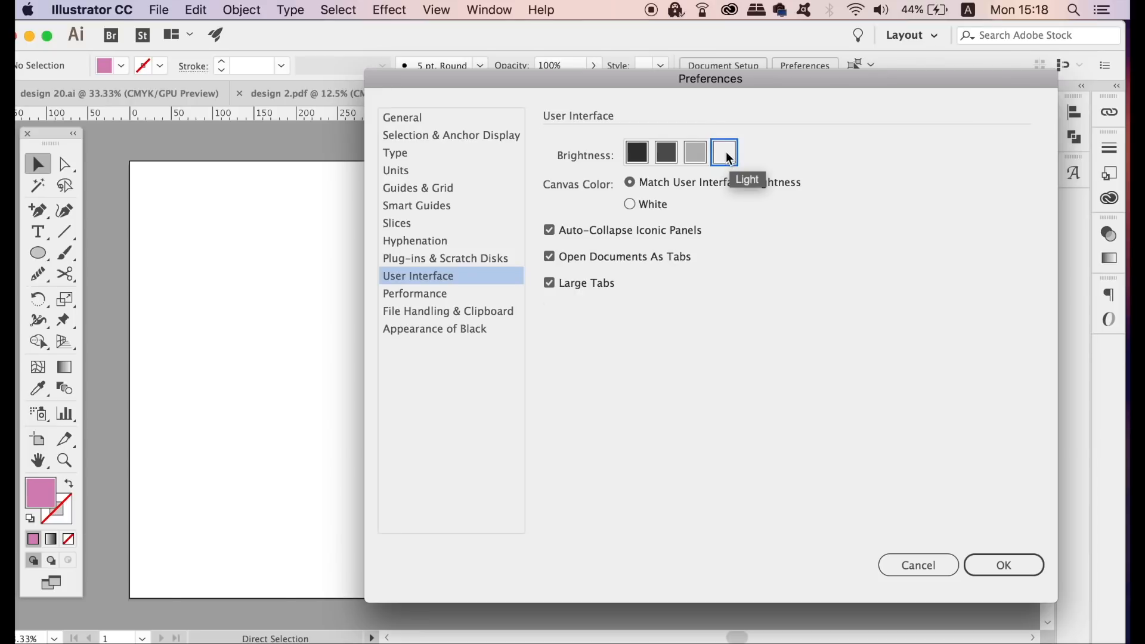
{"action": "left_click", "coordinate": [694, 153]}
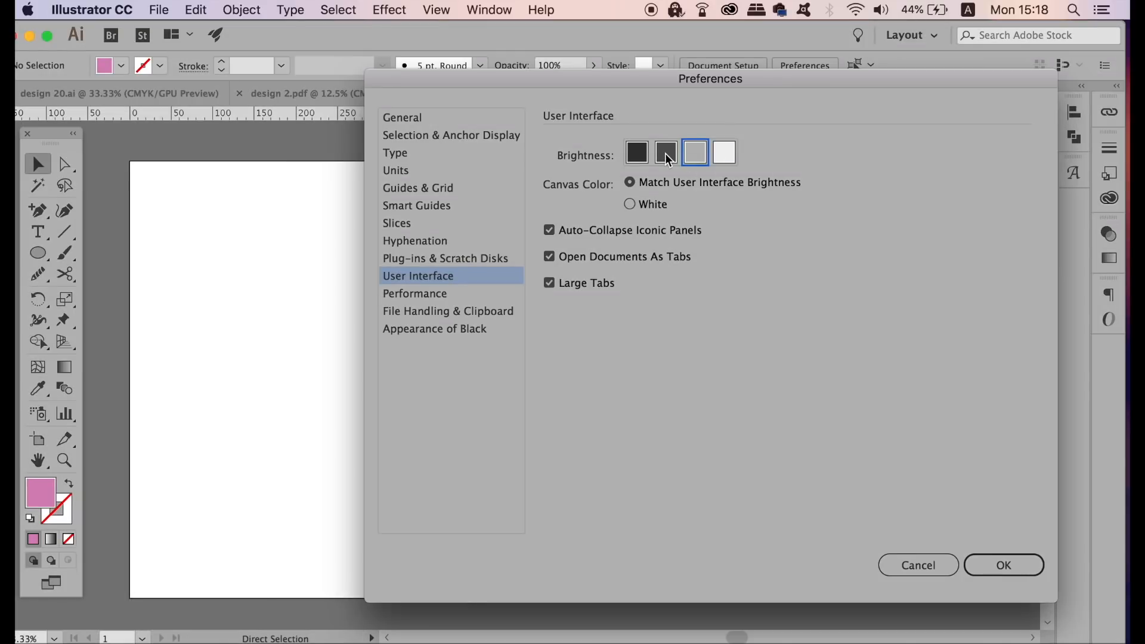
{"action": "left_click", "coordinate": [666, 152]}
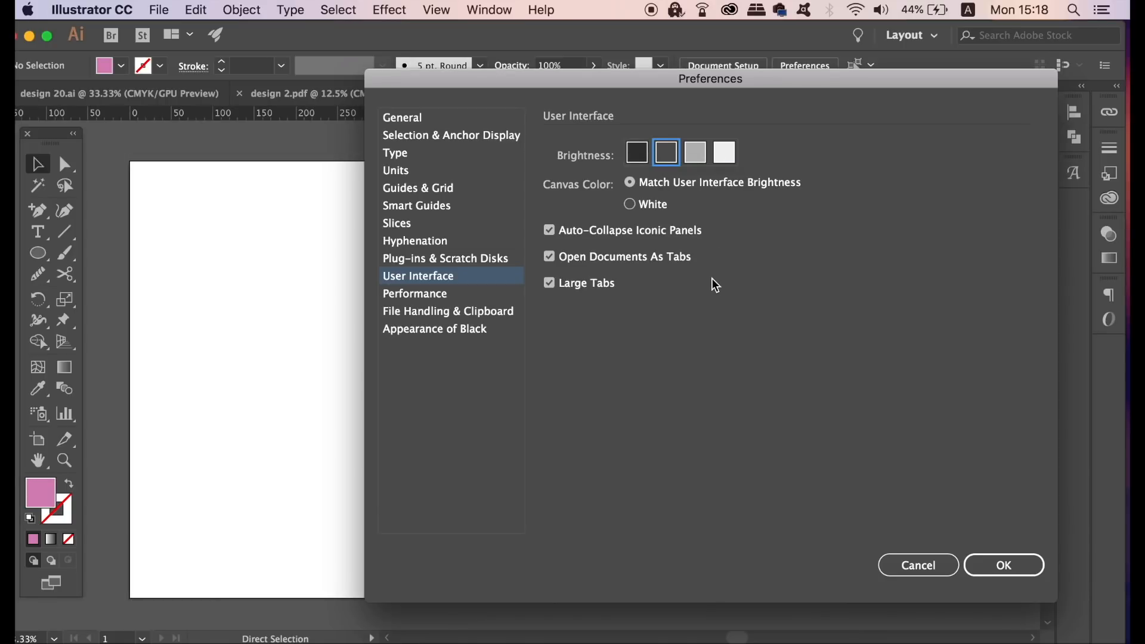
{"action": "mouse_move", "coordinate": [657, 215]}
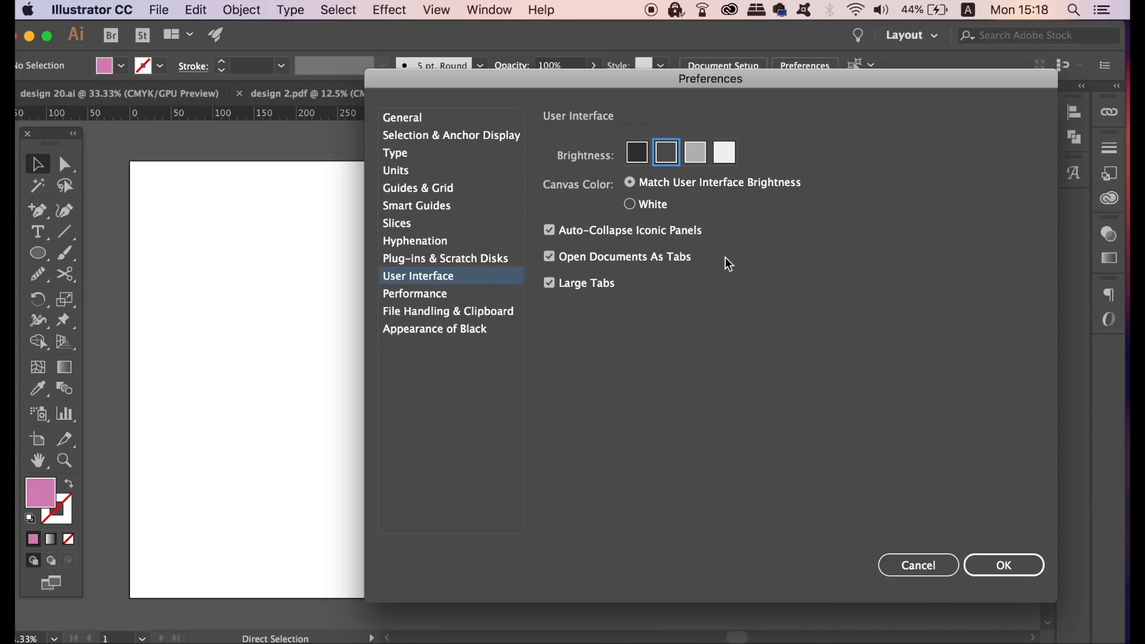
{"action": "mouse_move", "coordinate": [993, 583]}
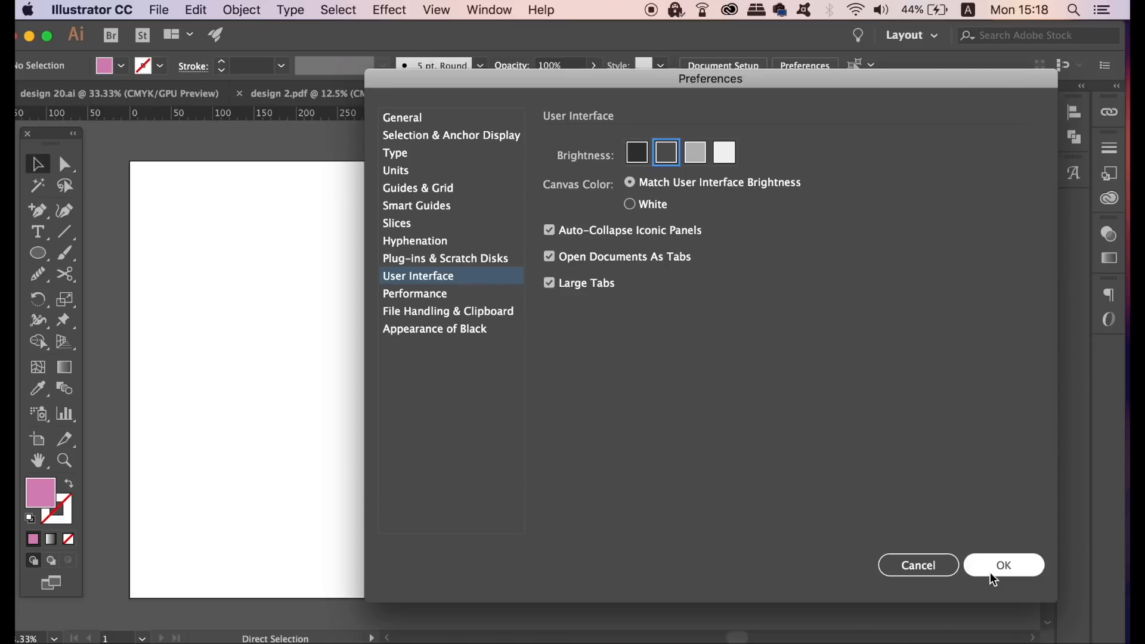
{"action": "left_click", "coordinate": [1005, 565]}
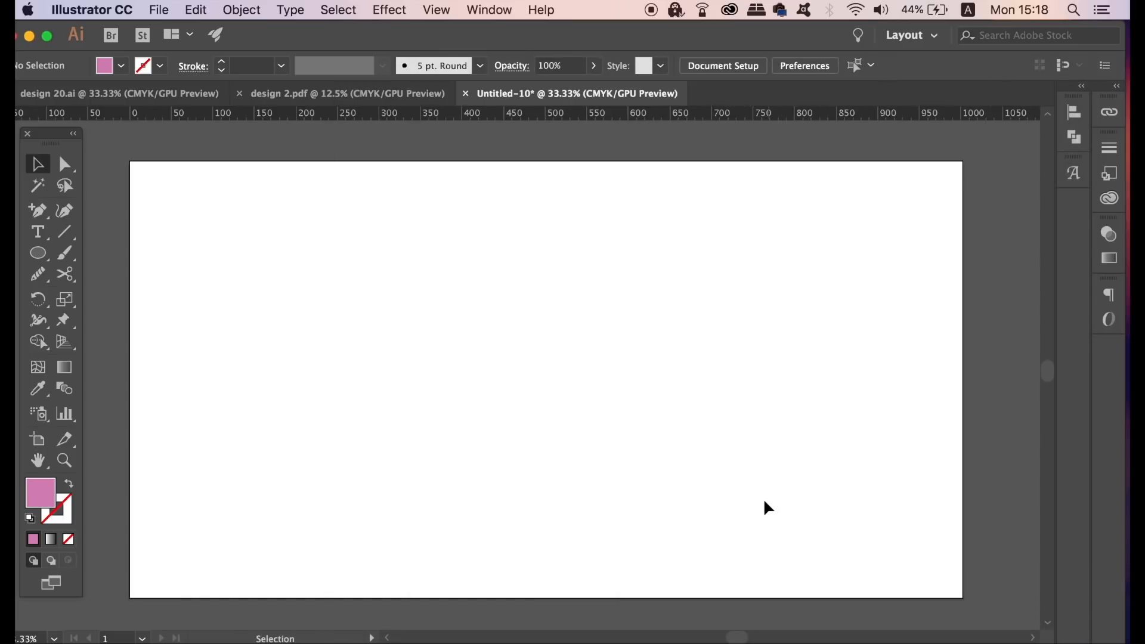